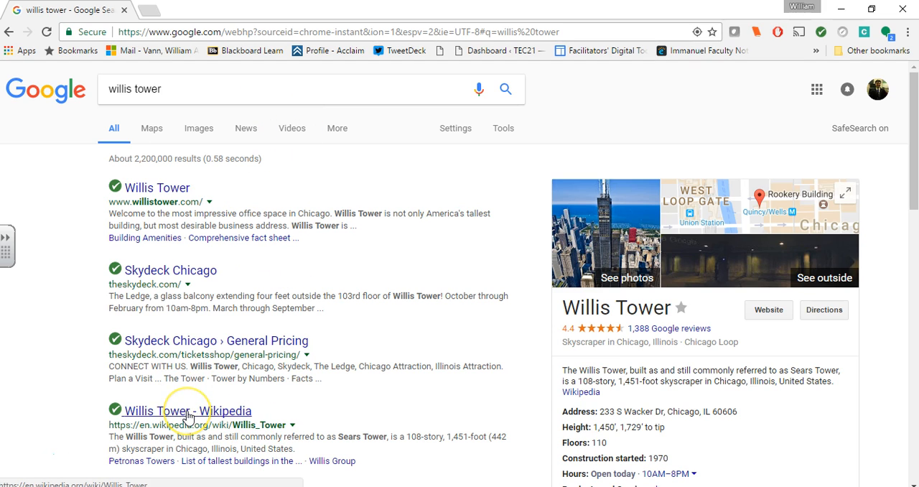
- Open the 'Willis Tower - Wikipedia' result from the Google search results
left_click(167, 411)
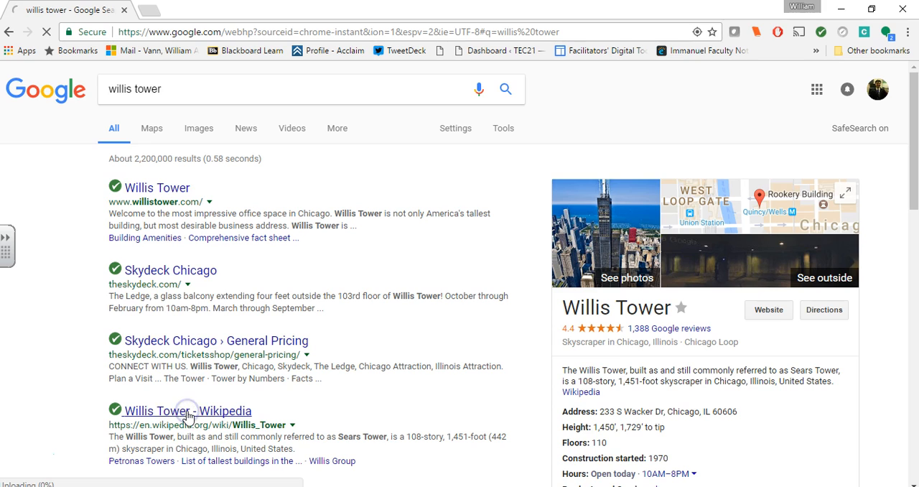
left_click(177, 410)
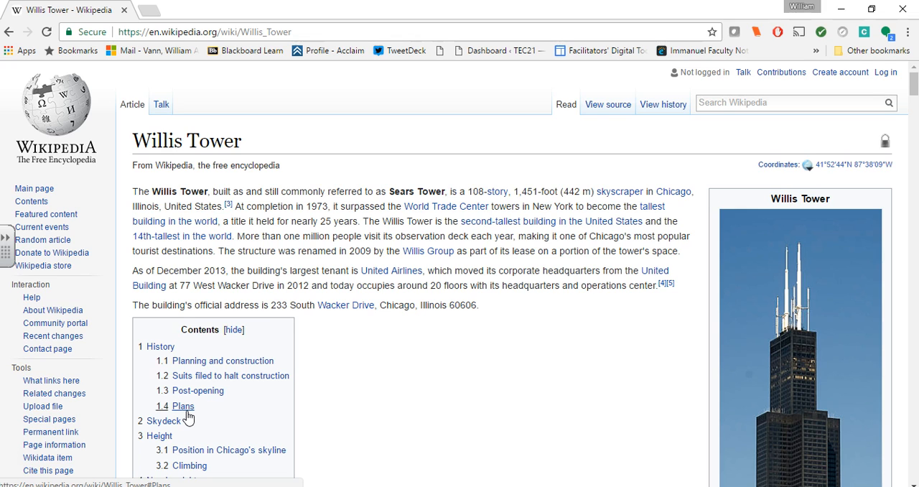
- Enlarge the infobox photo of the tower in Wikipedia's media viewer
scroll("down", 3)
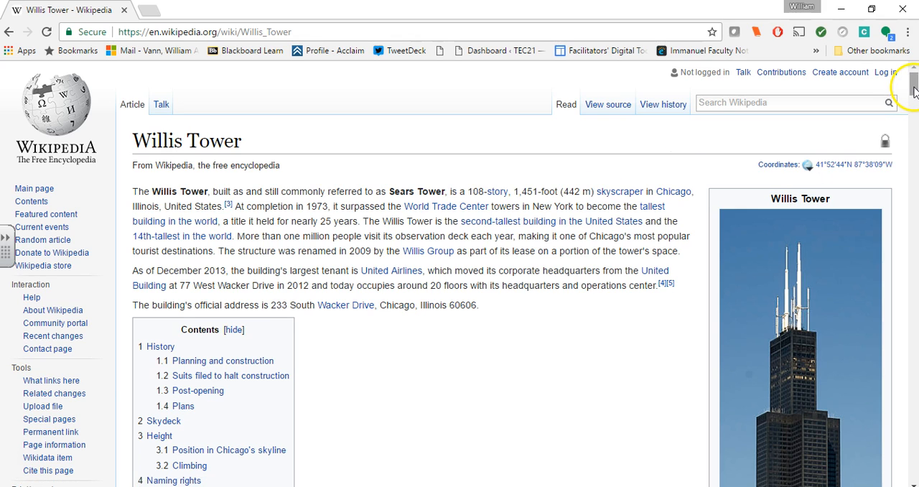
scroll("down", 3)
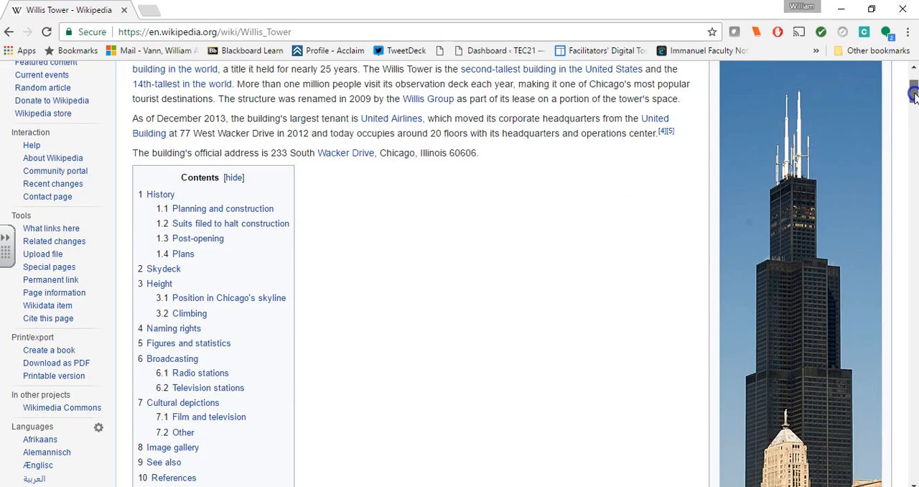
scroll("down", 3)
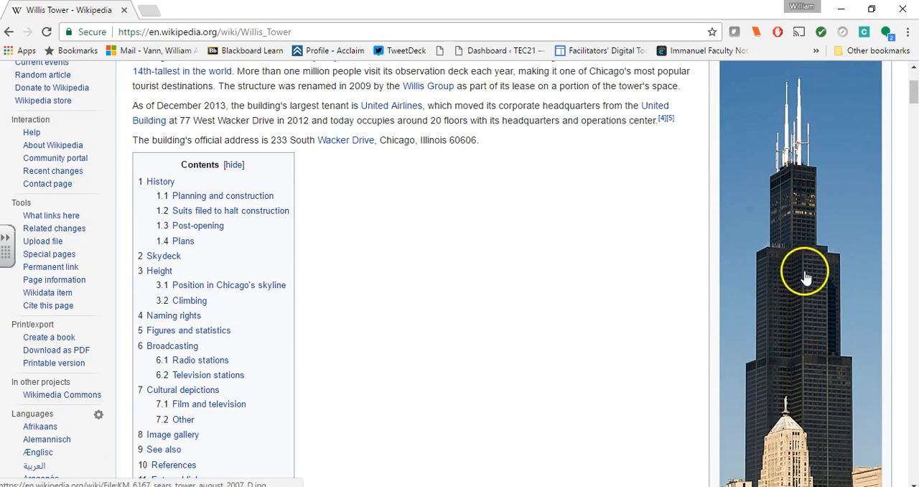
left_click(803, 272)
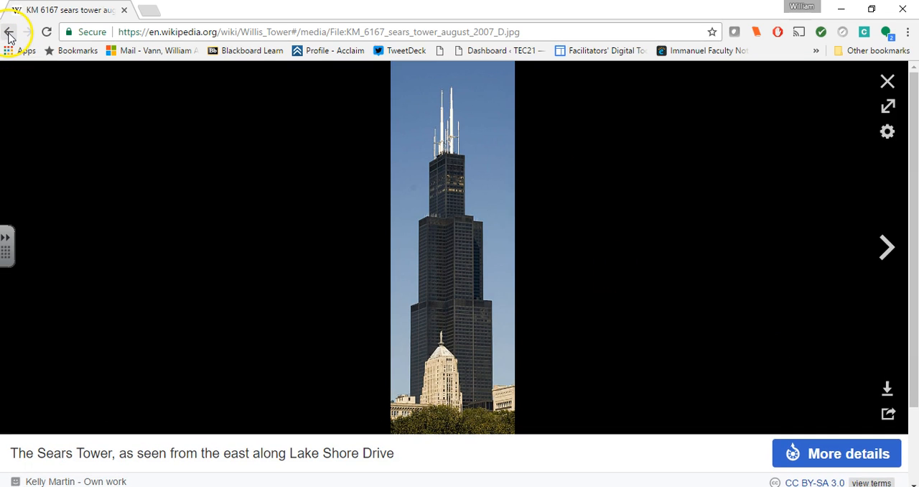
mouse_move(10, 31)
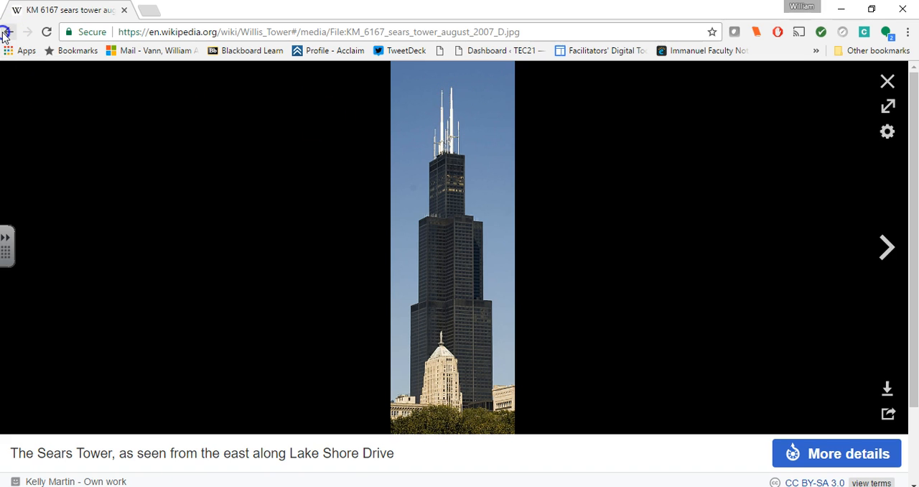
- Return to the article and read its History section and infobox height figures
left_click(9, 32)
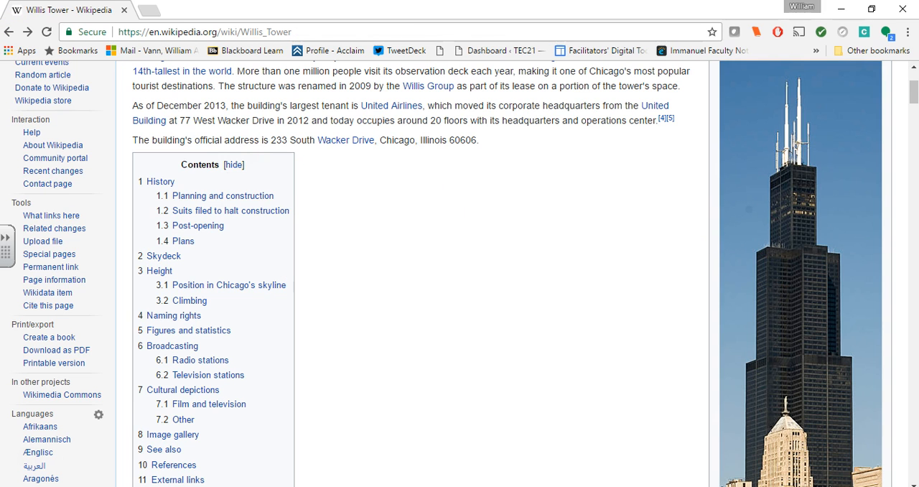
scroll("down", 3)
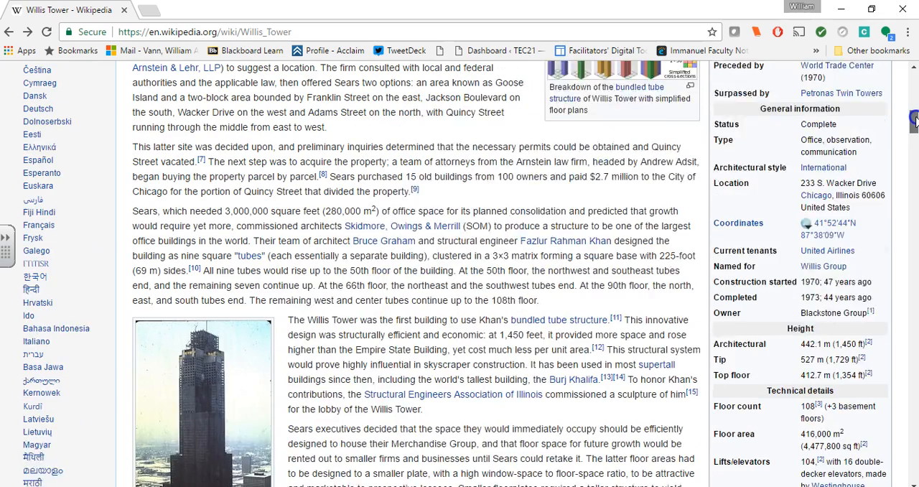
scroll("down", 3)
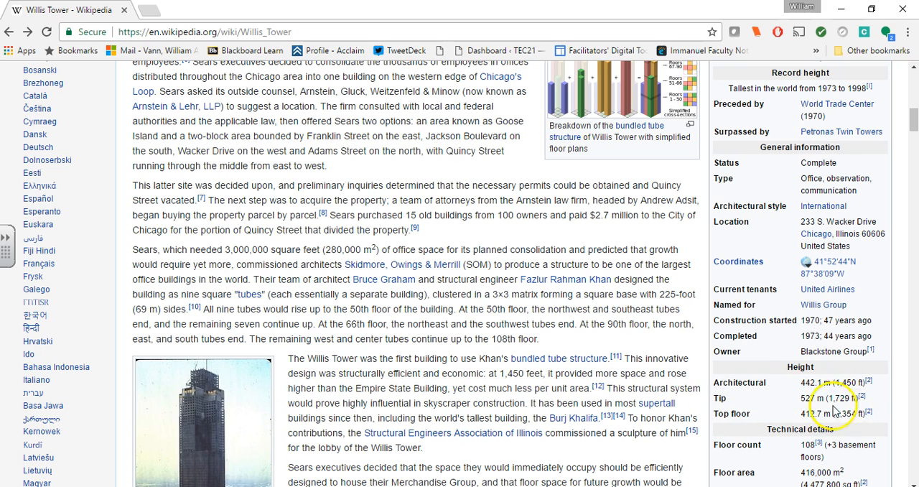
scroll("down", 3)
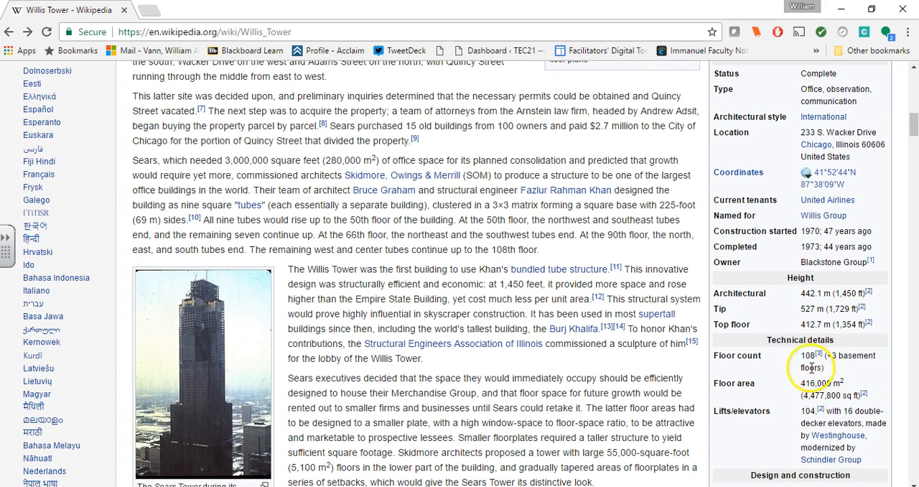
mouse_move(758, 390)
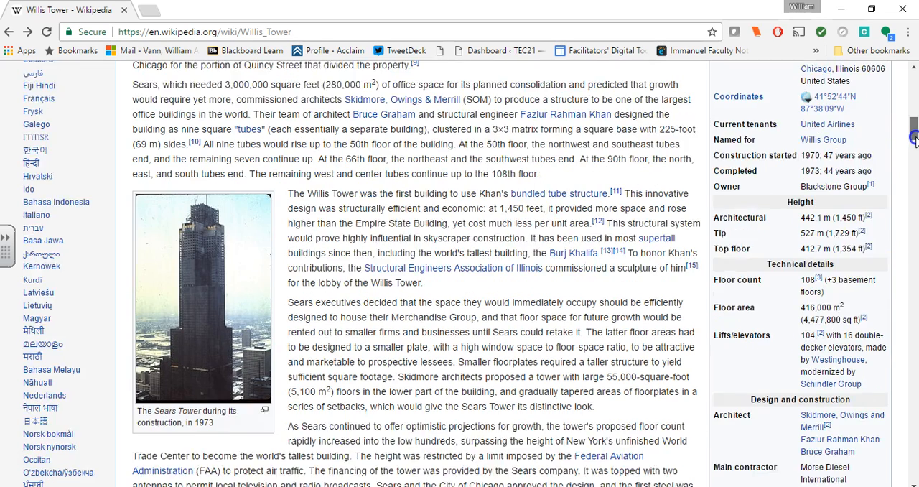
scroll("down", 3)
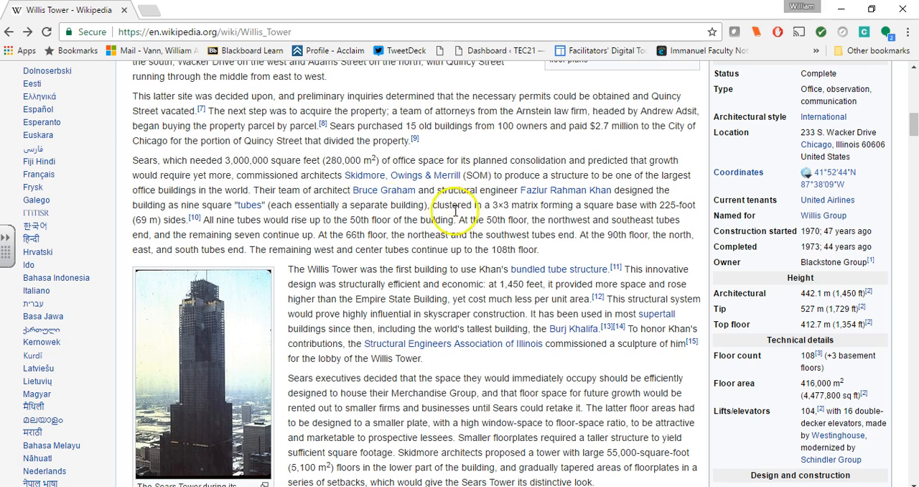
mouse_move(623, 235)
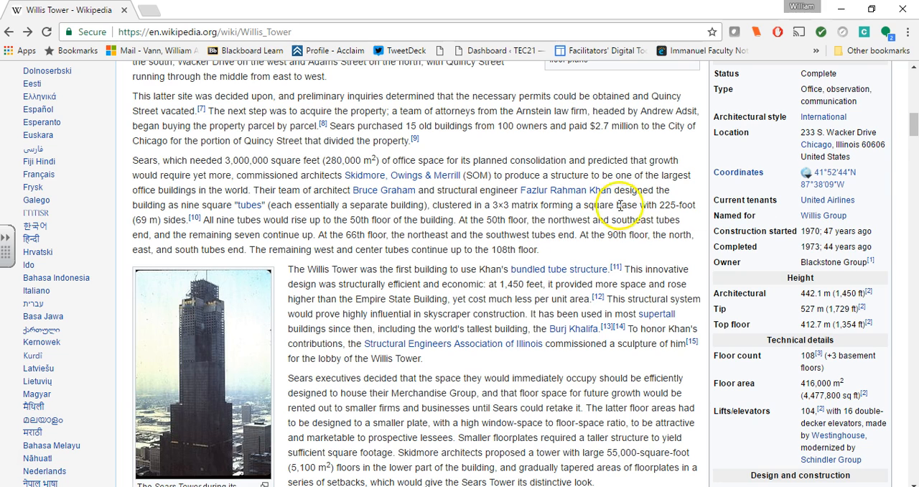
mouse_move(643, 216)
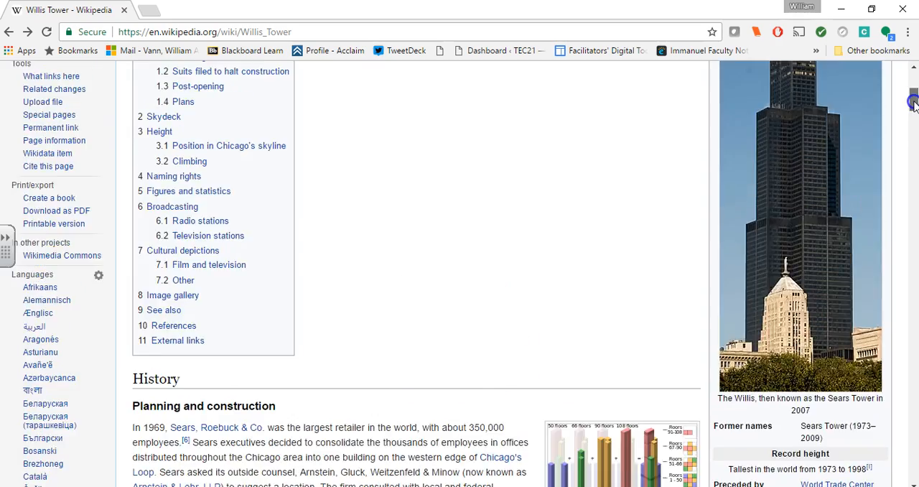
scroll("down", 3)
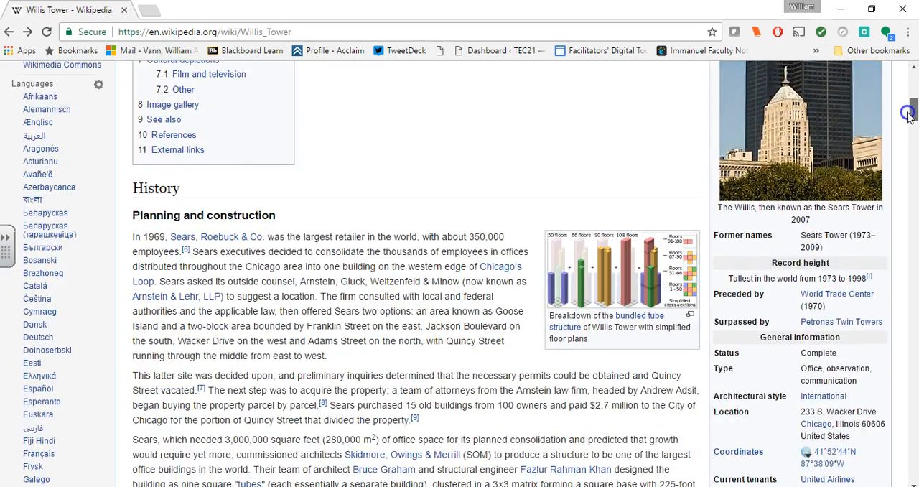
scroll("down", 3)
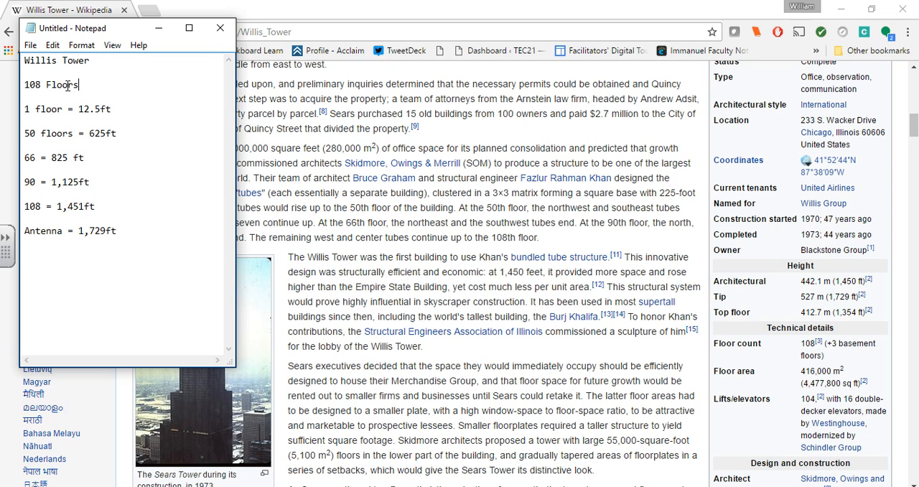
- Add the note line '225 feet on each side' below '108 Floors'
type("225 feet")
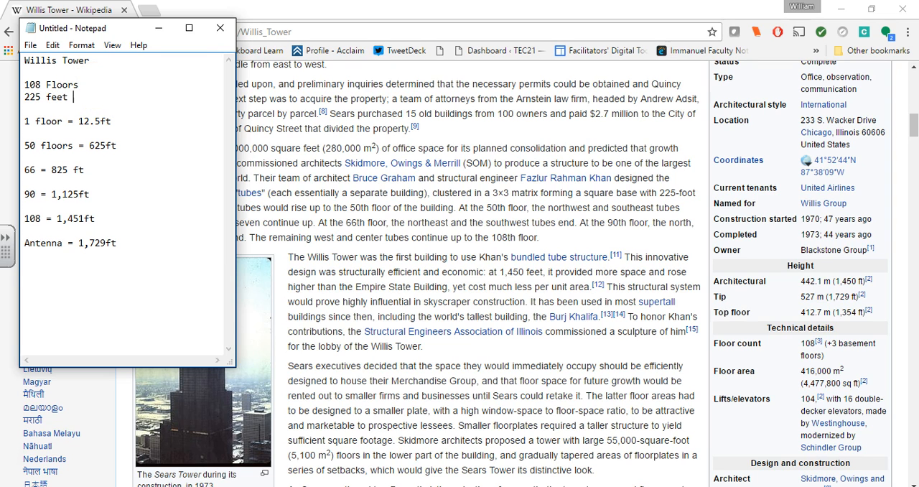
type("on each sid")
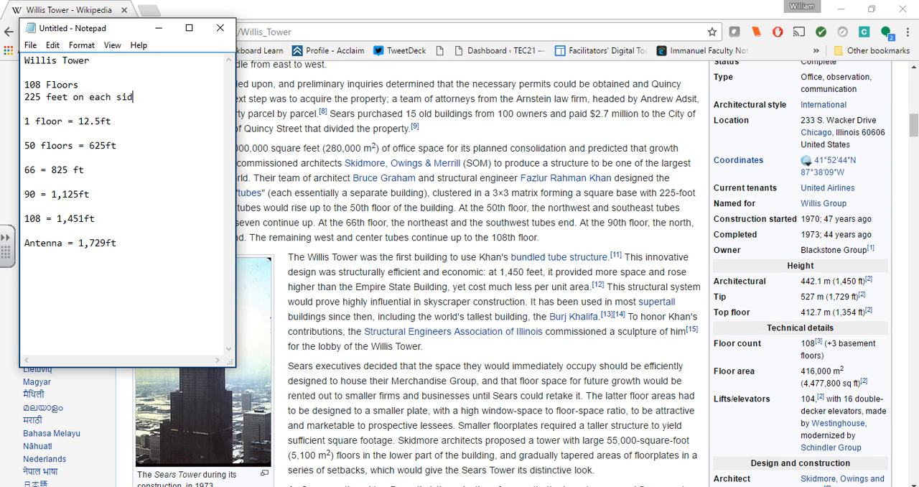
type("e")
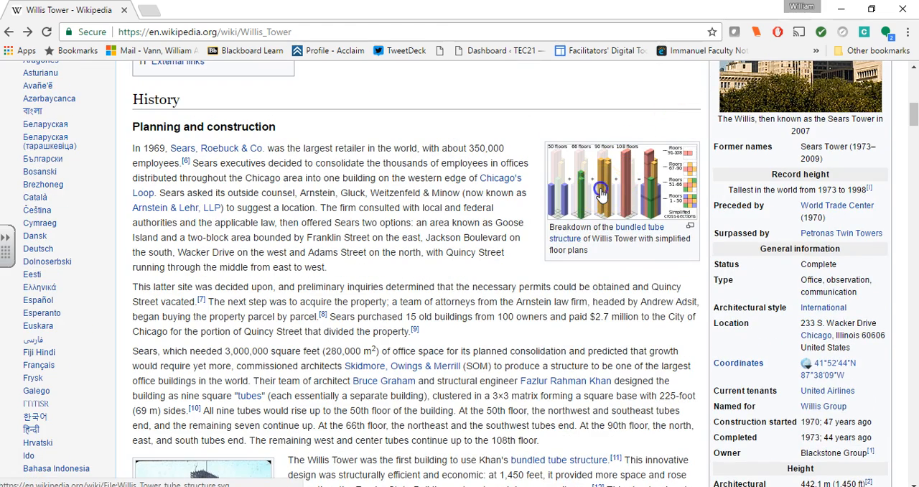
- Enlarge the bundled tube structure diagram in Wikipedia's media viewer
left_click(620, 179)
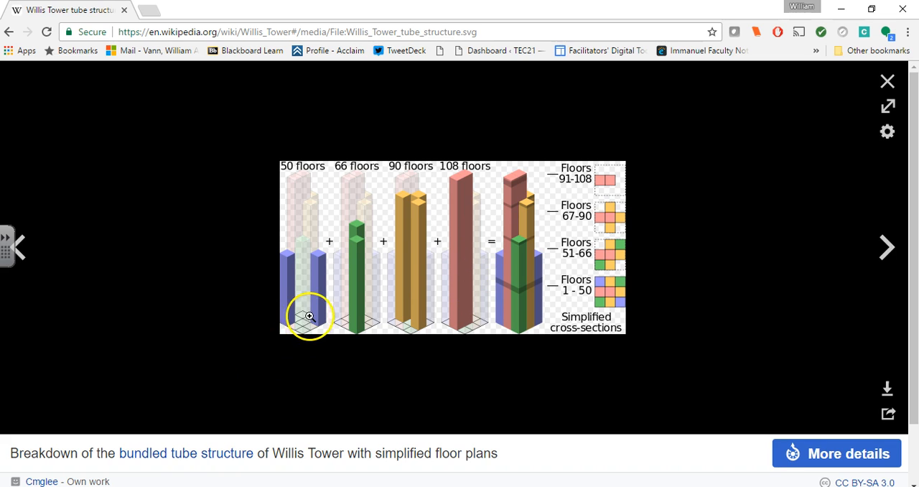
mouse_move(320, 323)
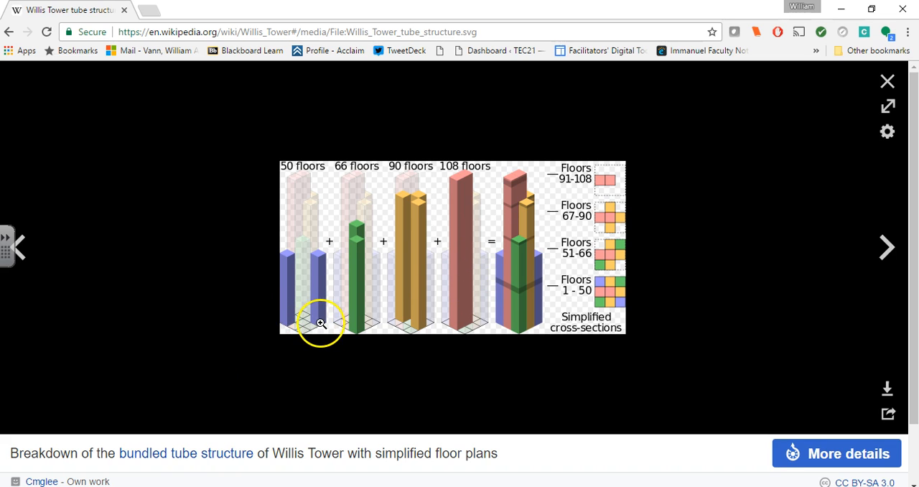
mouse_move(302, 310)
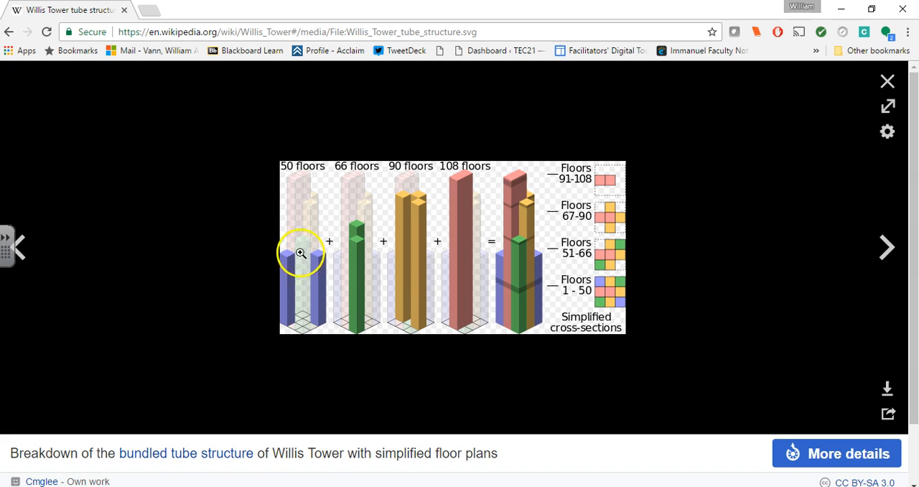
mouse_move(319, 264)
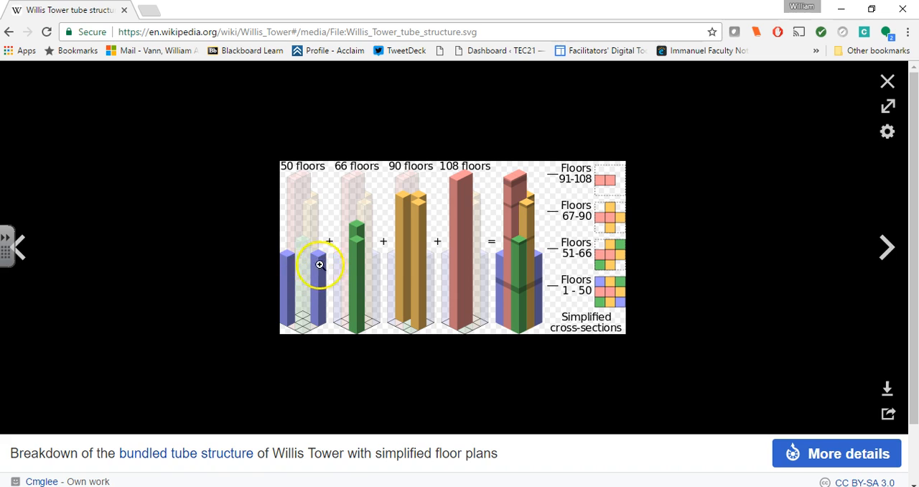
mouse_move(353, 235)
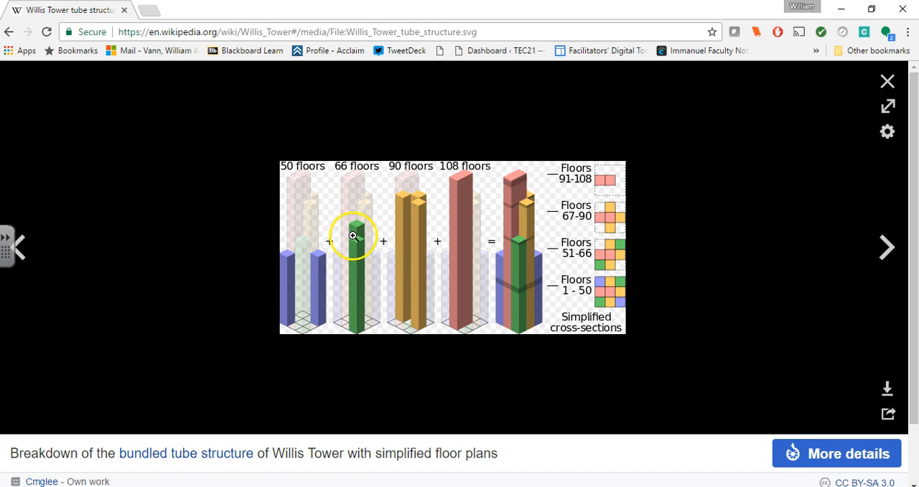
mouse_move(422, 211)
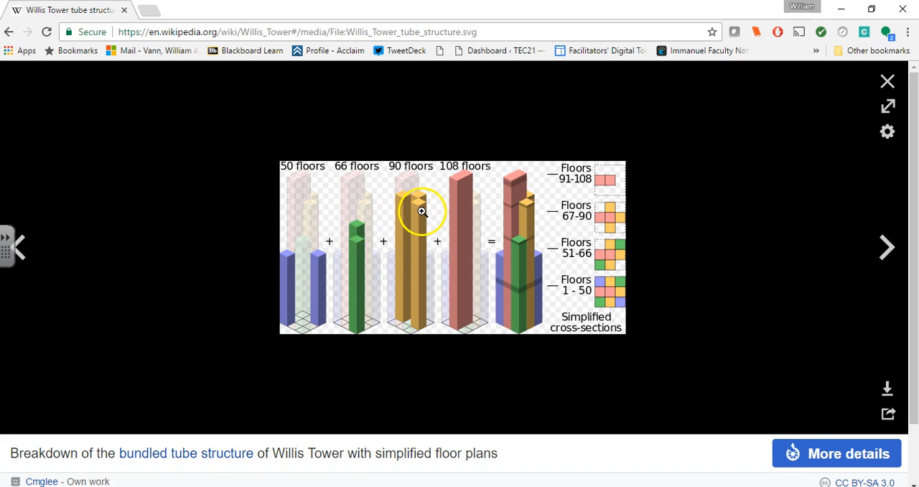
mouse_move(459, 230)
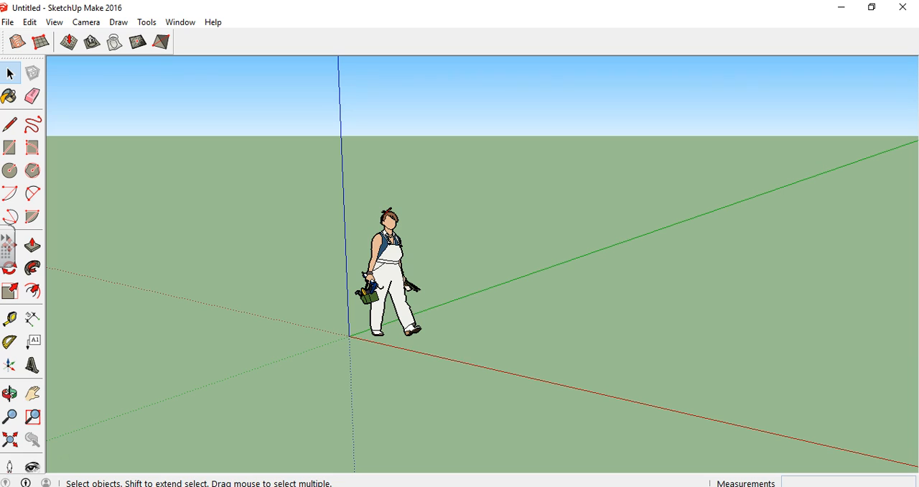
- Delete the default human figure from the SketchUp scene
left_click(385, 251)
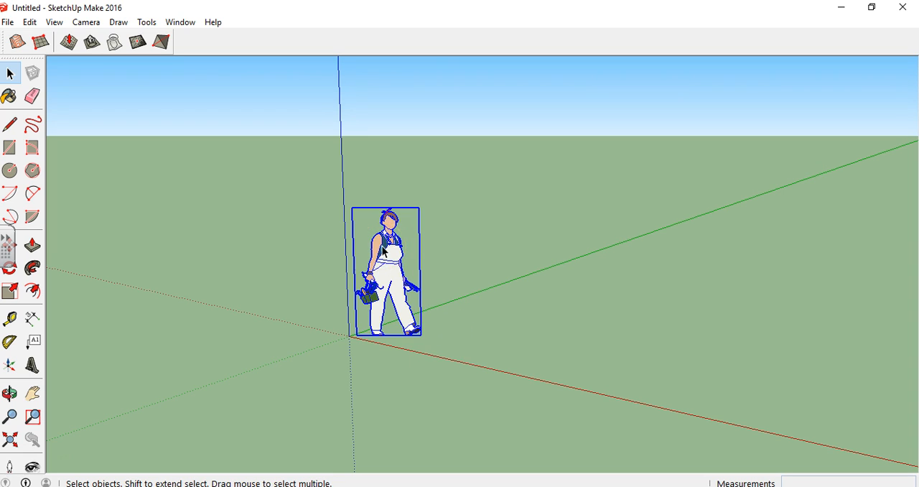
key("Delete")
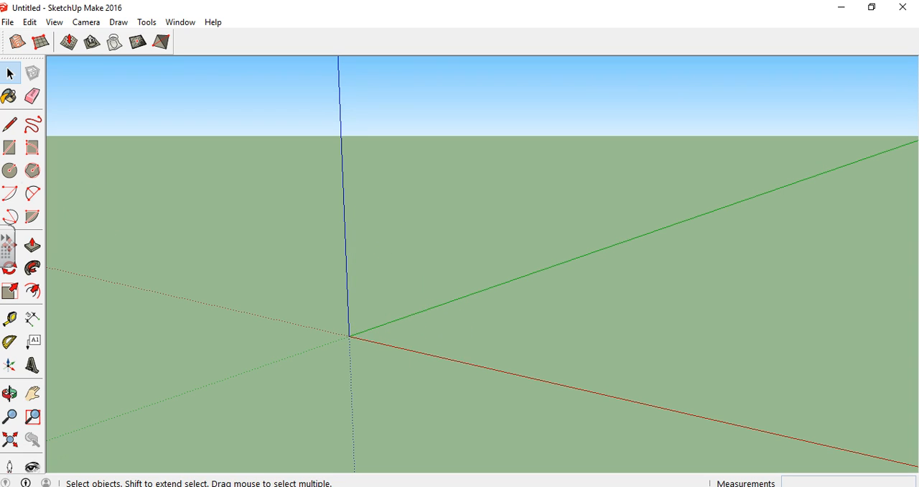
- Draw a 225' by 225' rectangle face starting at the origin
left_click(8, 146)
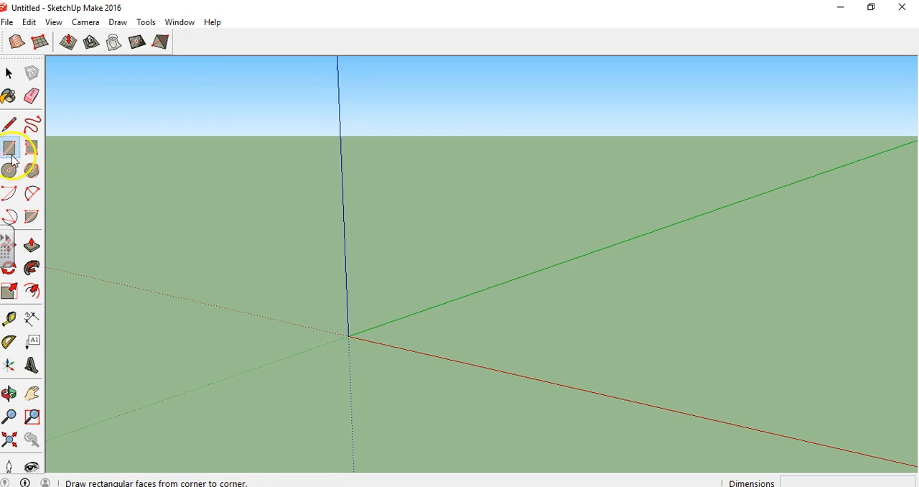
left_click(10, 148)
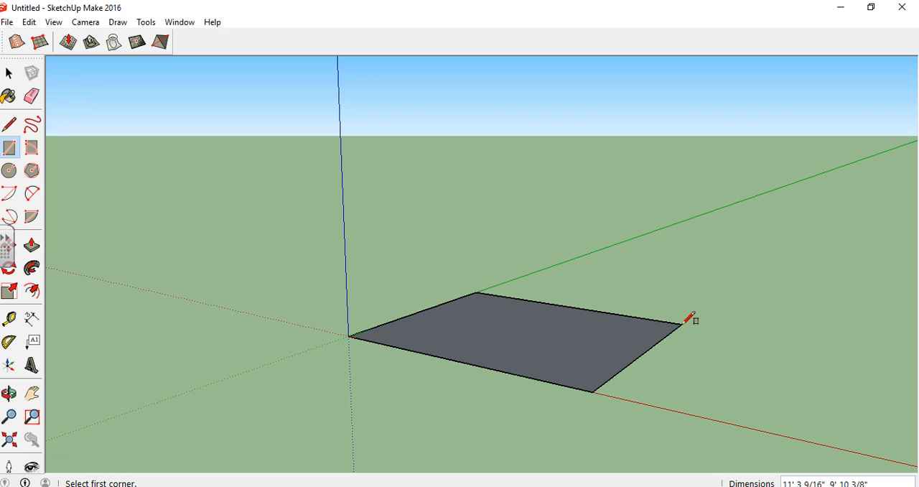
type("225'")
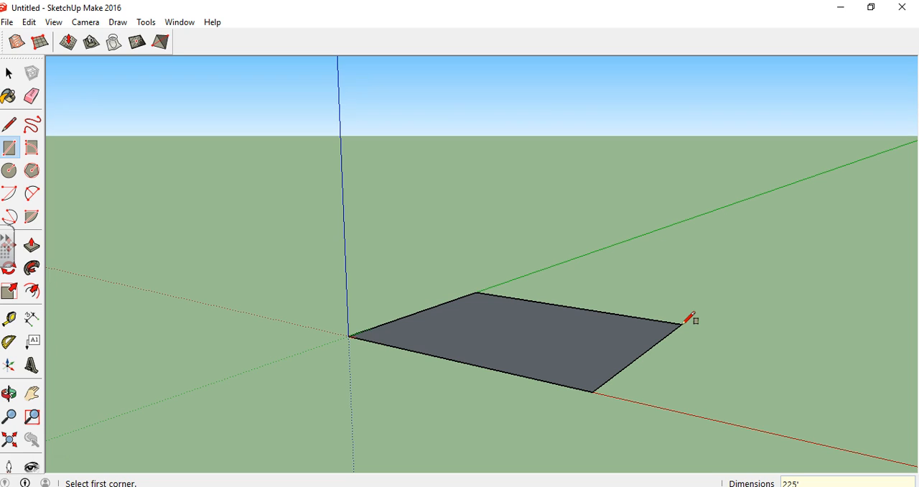
type("225'")
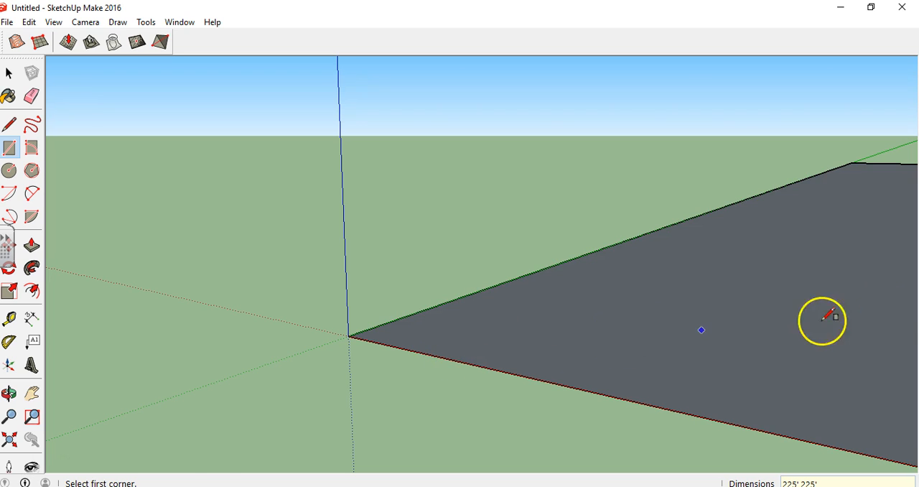
left_click(8, 416)
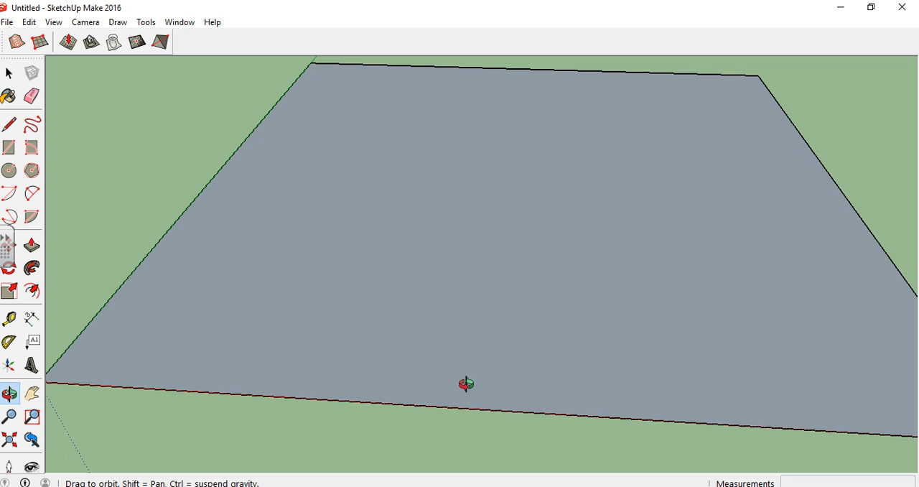
mouse_move(60, 215)
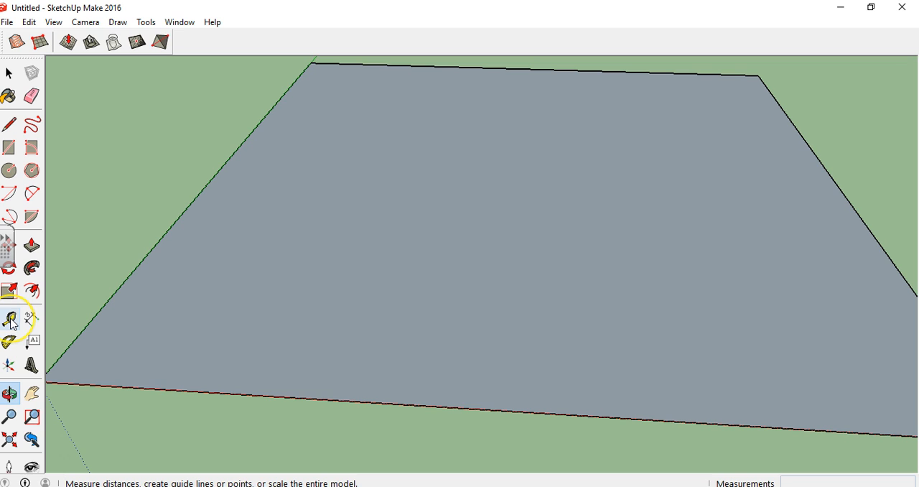
- Place Tape Measure guides every 75 feet to divide the square into a 3x3 grid
left_click(31, 317)
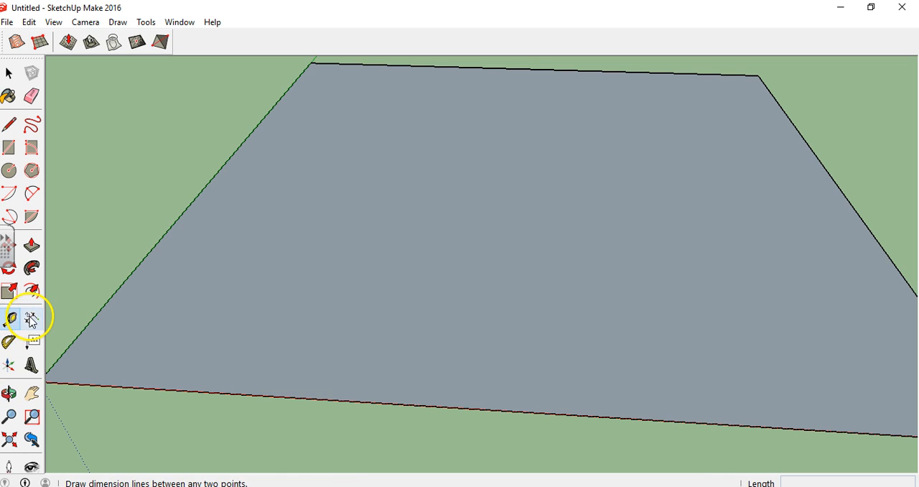
left_click(8, 319)
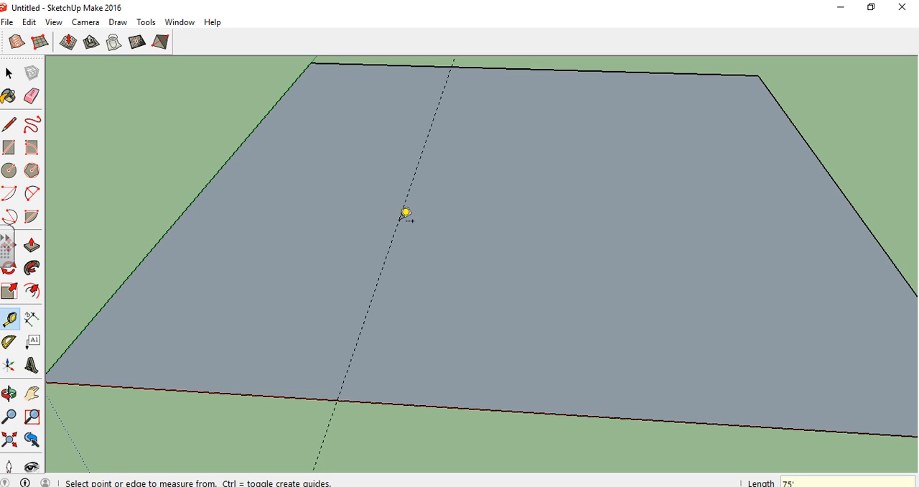
mouse_move(619, 208)
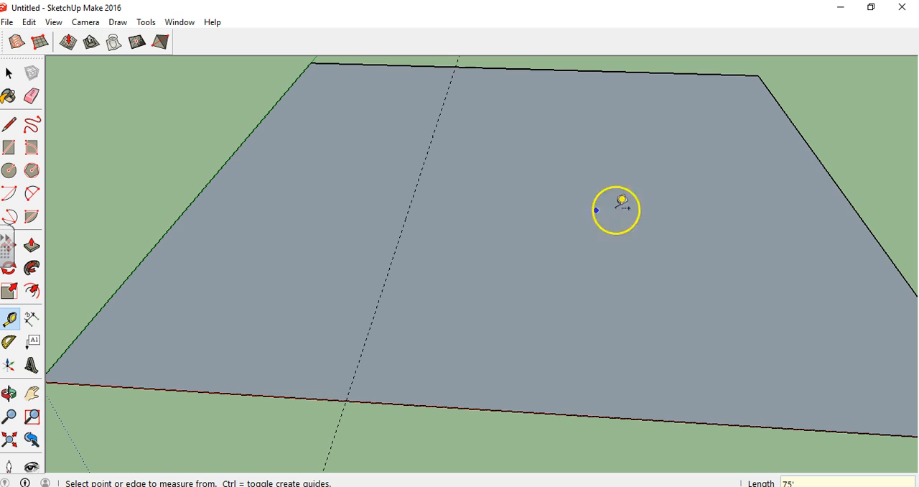
left_click(616, 210)
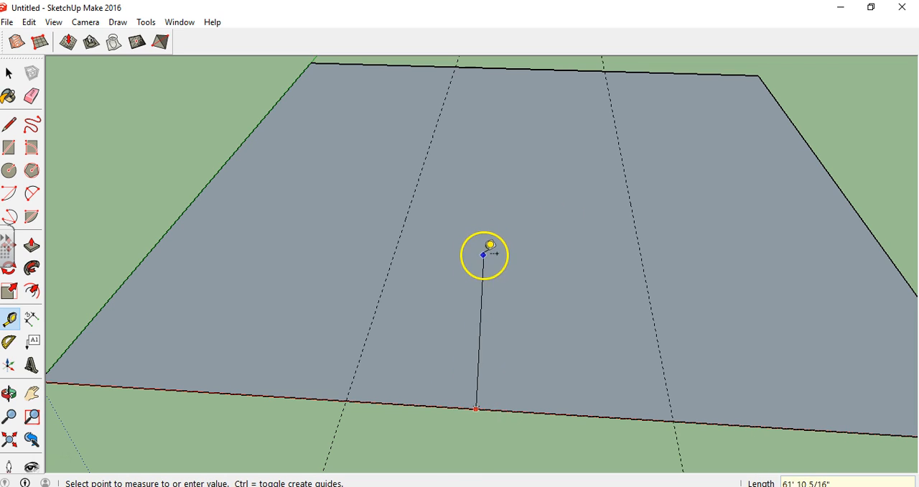
mouse_move(428, 396)
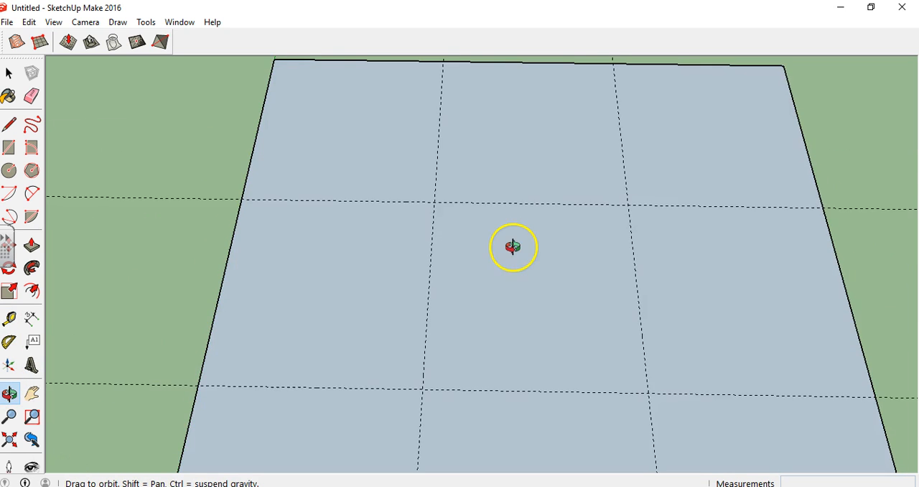
left_click_drag(514, 247, 534, 267)
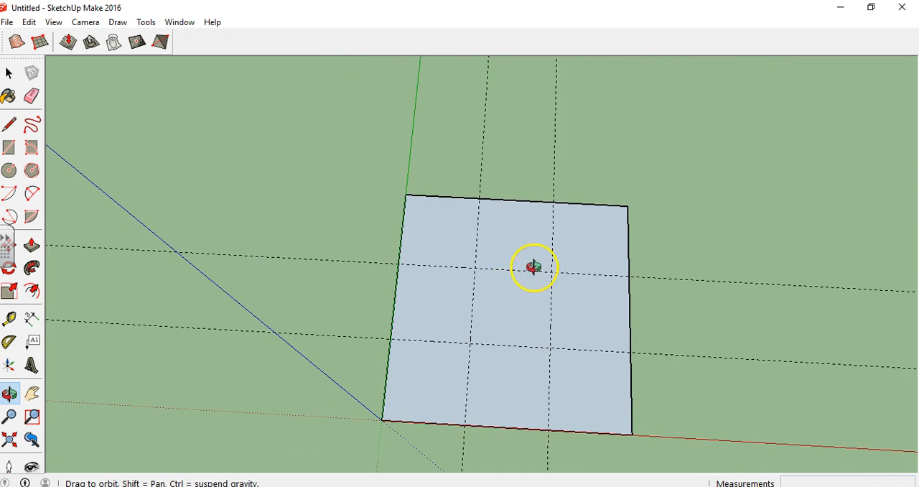
left_click_drag(534, 267, 548, 310)
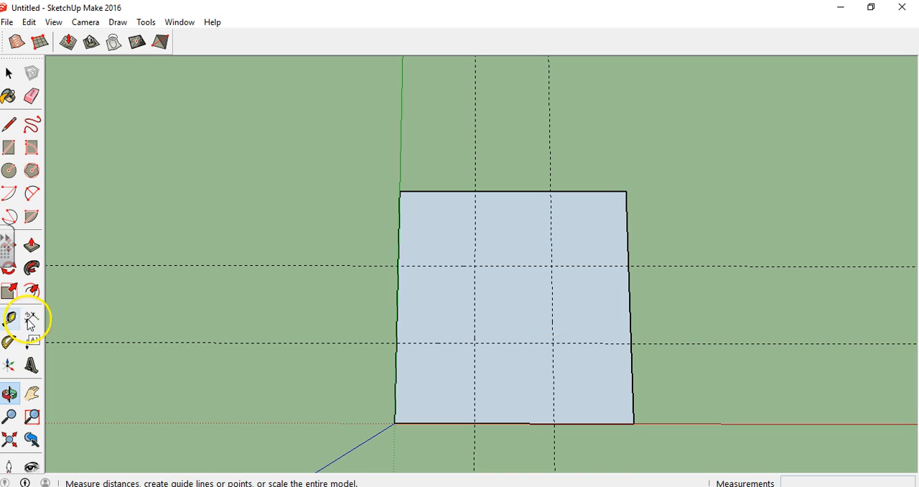
left_click(9, 318)
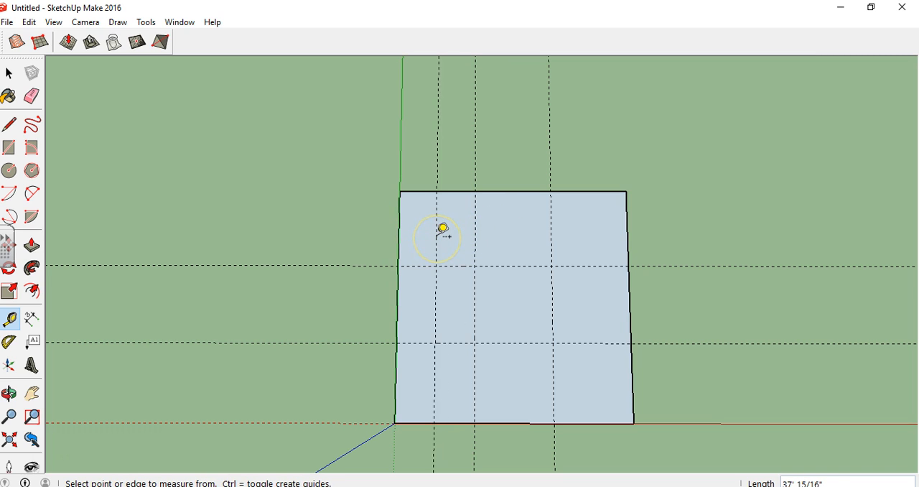
type("75'")
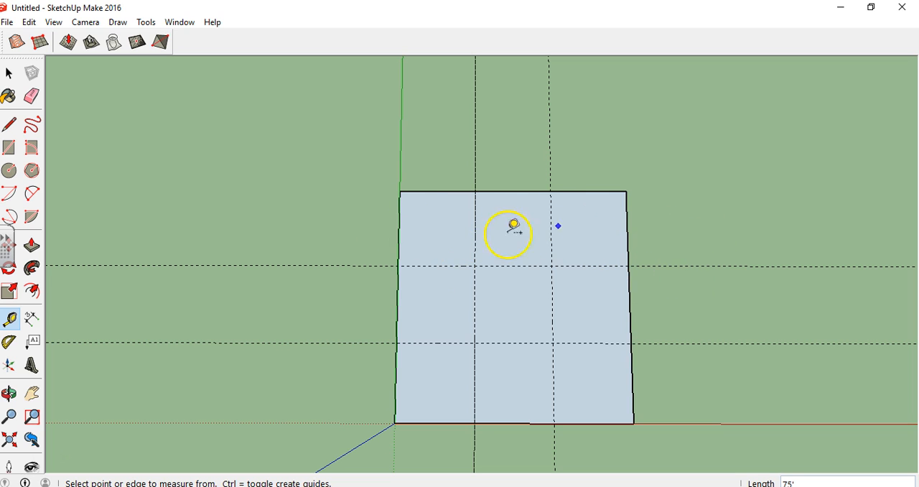
left_click(32, 124)
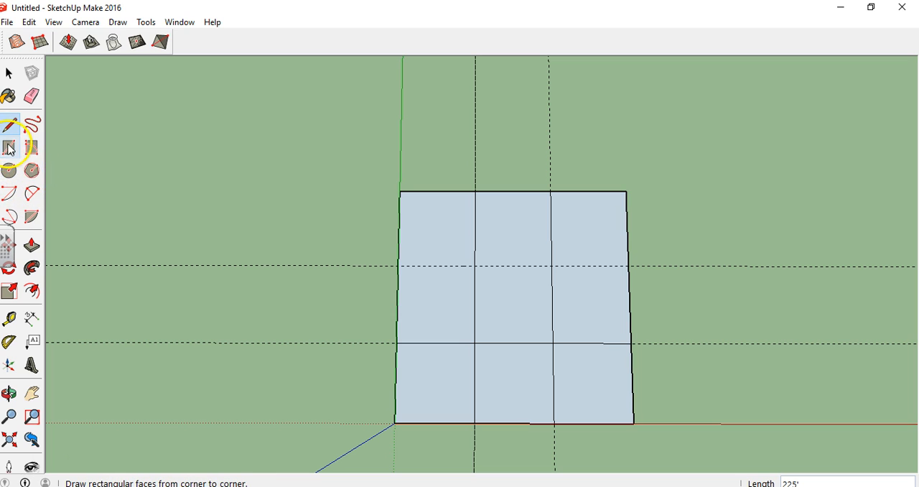
- Trace edges along the guides to split the square into nine faces
left_click(10, 125)
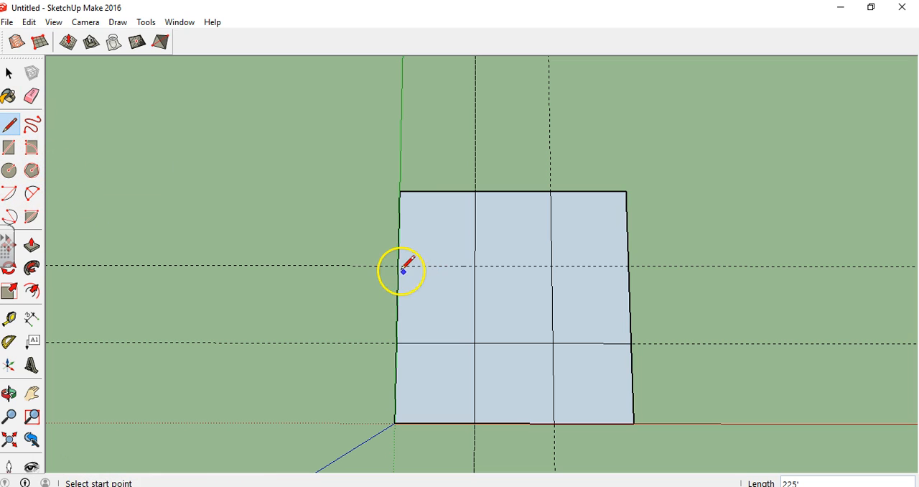
mouse_move(491, 272)
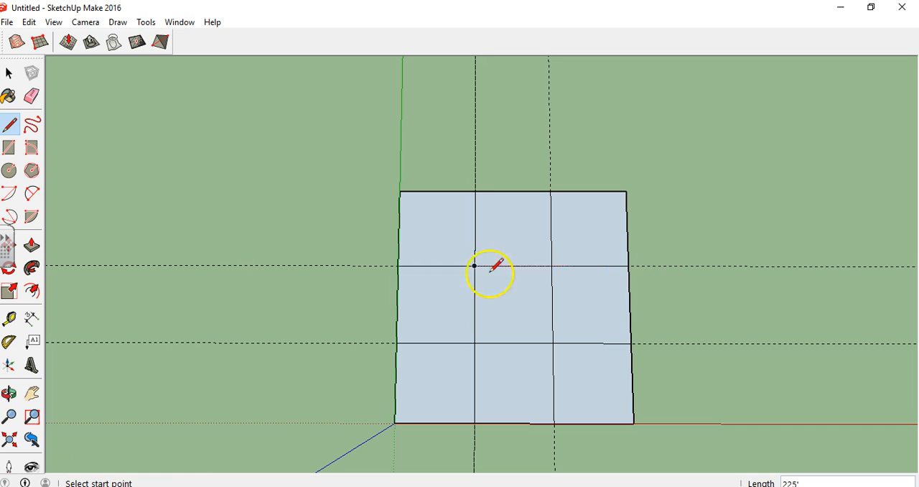
left_click(32, 96)
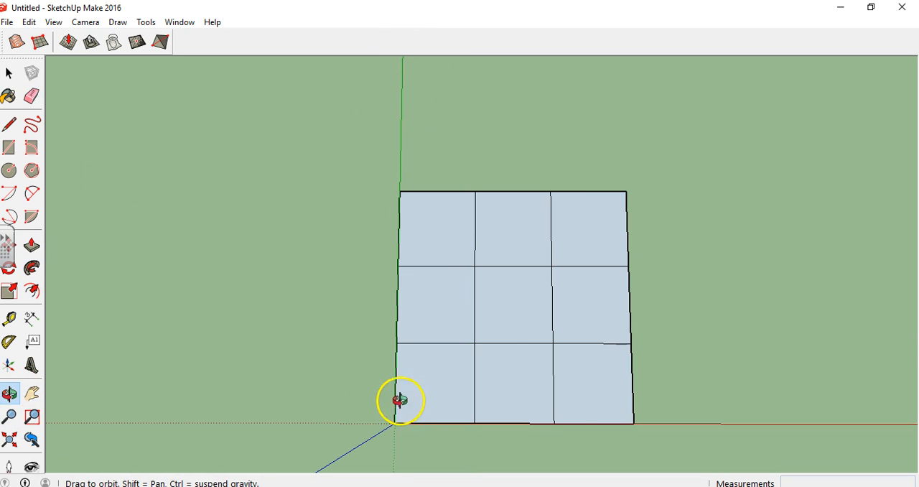
left_click_drag(399, 398, 599, 110)
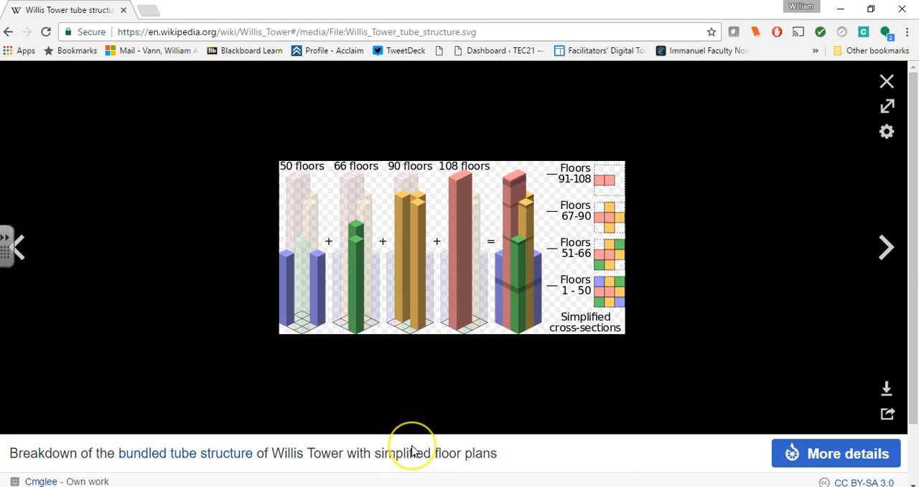
mouse_move(298, 356)
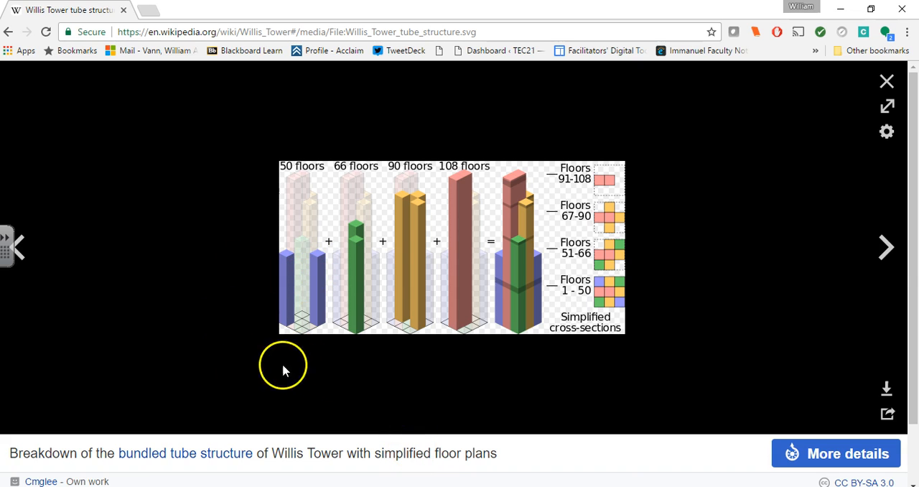
mouse_move(565, 255)
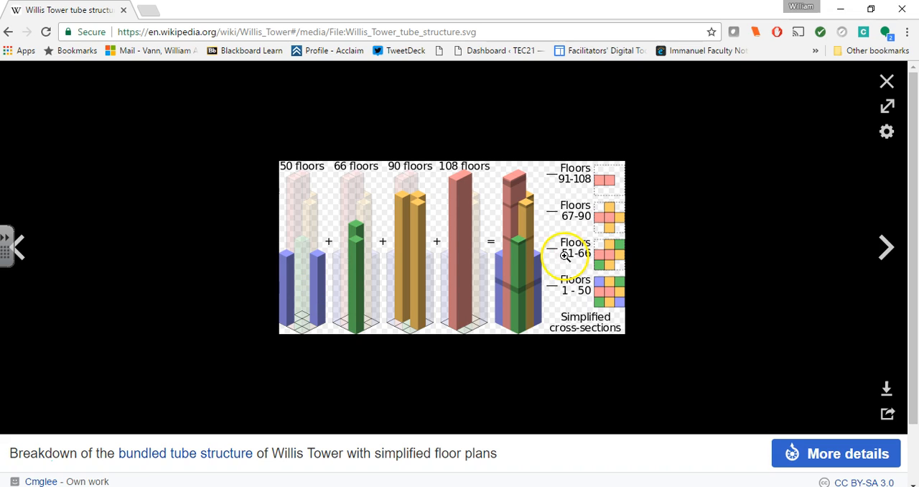
mouse_move(456, 261)
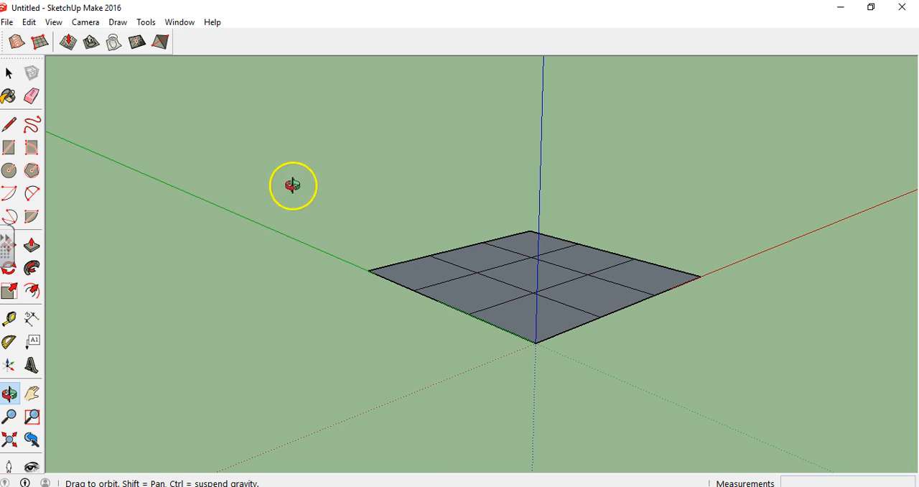
- Push-pull grid squares along one side up into equal-height blocks
left_click(32, 244)
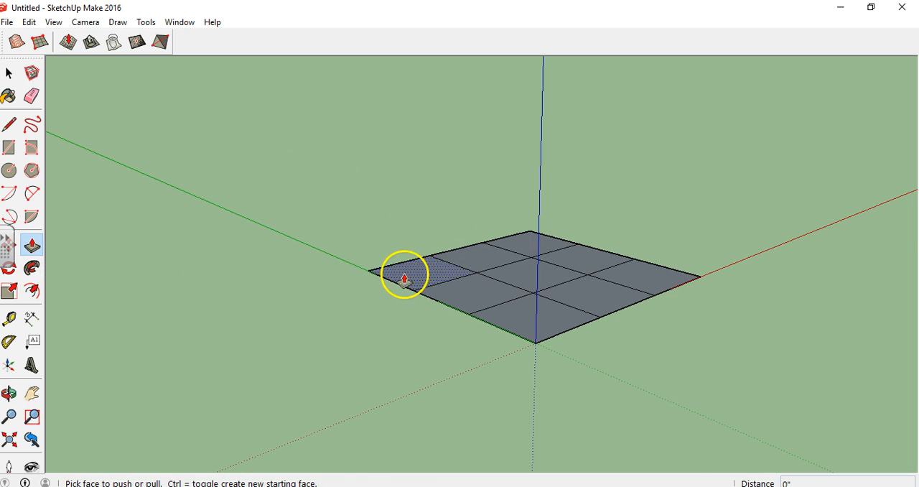
left_click_drag(405, 279, 463, 204)
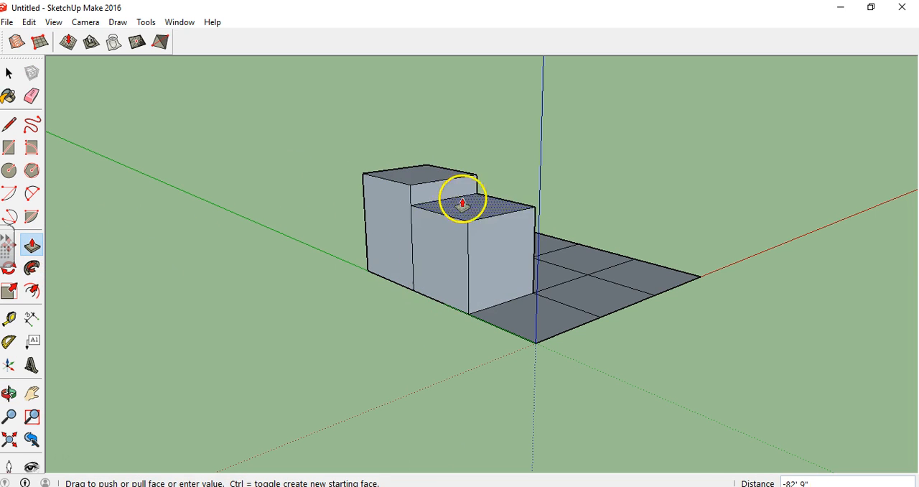
left_click_drag(462, 204, 456, 163)
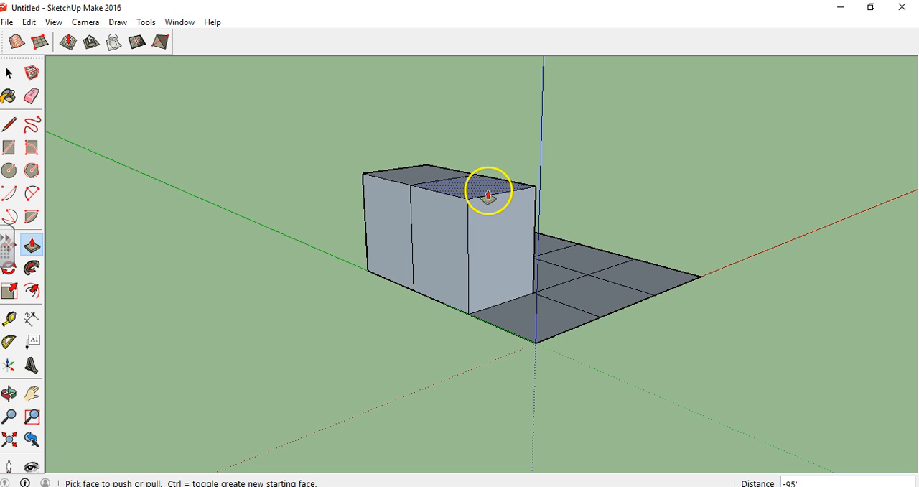
left_click_drag(488, 192, 481, 63)
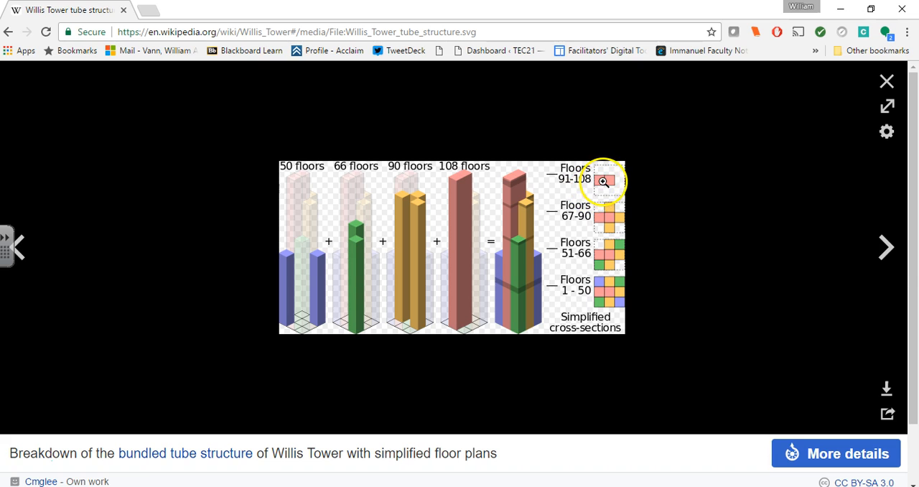
mouse_move(554, 313)
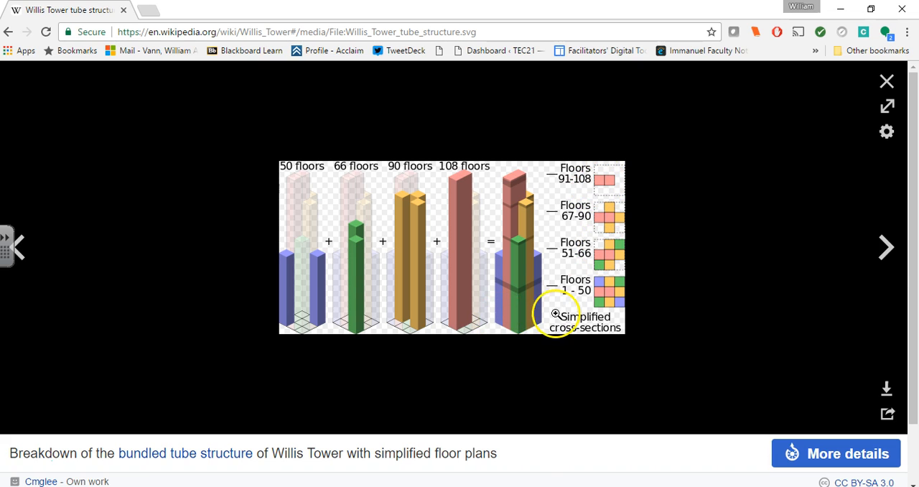
mouse_move(610, 293)
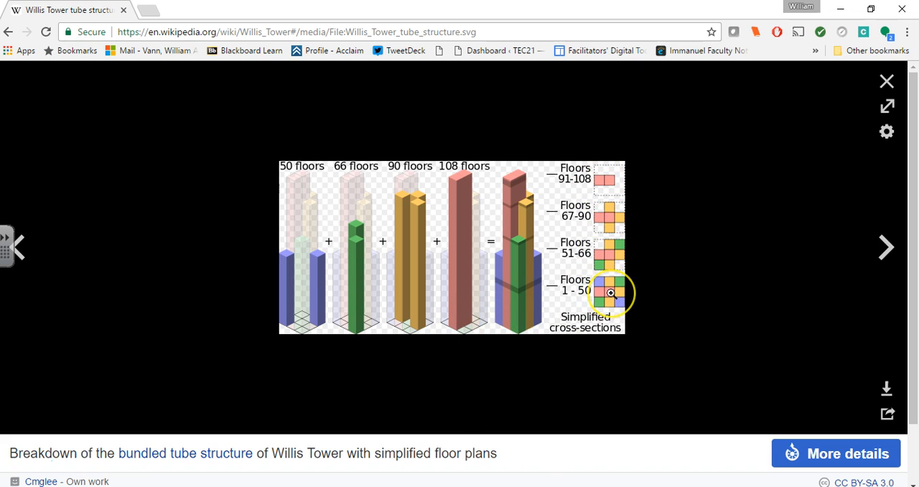
mouse_move(594, 293)
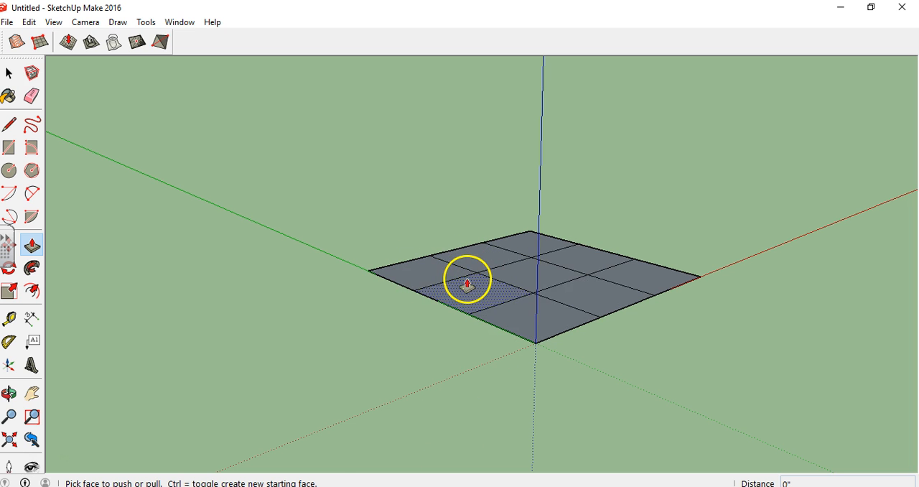
- Push-pull the centre square up into a tube 1451 high
left_click_drag(467, 282, 454, 108)
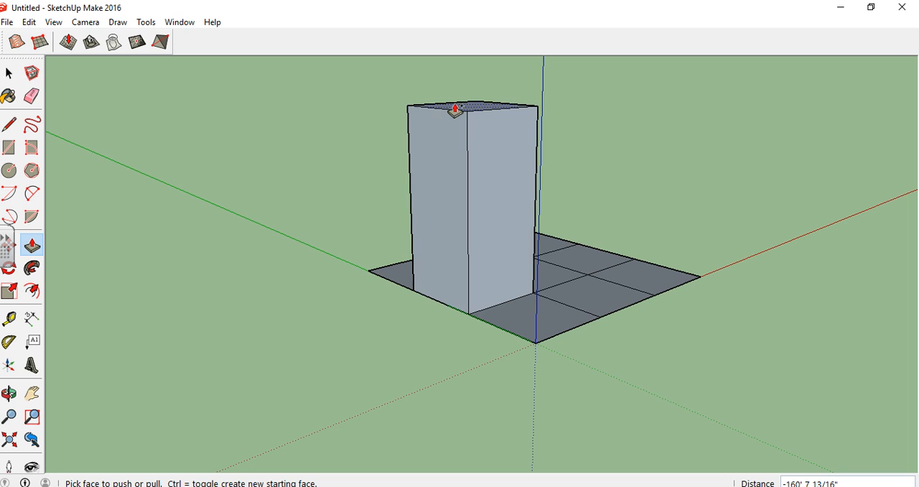
left_click_drag(456, 107, 531, 279)
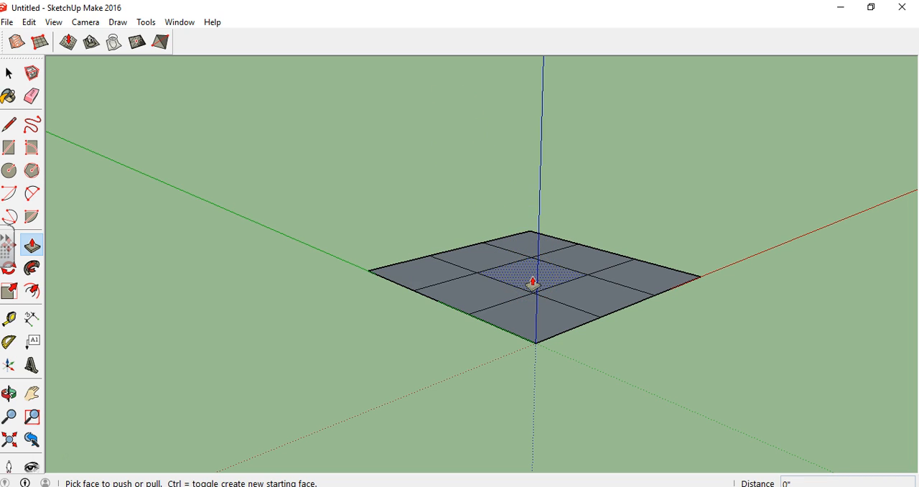
left_click_drag(533, 281, 482, 149)
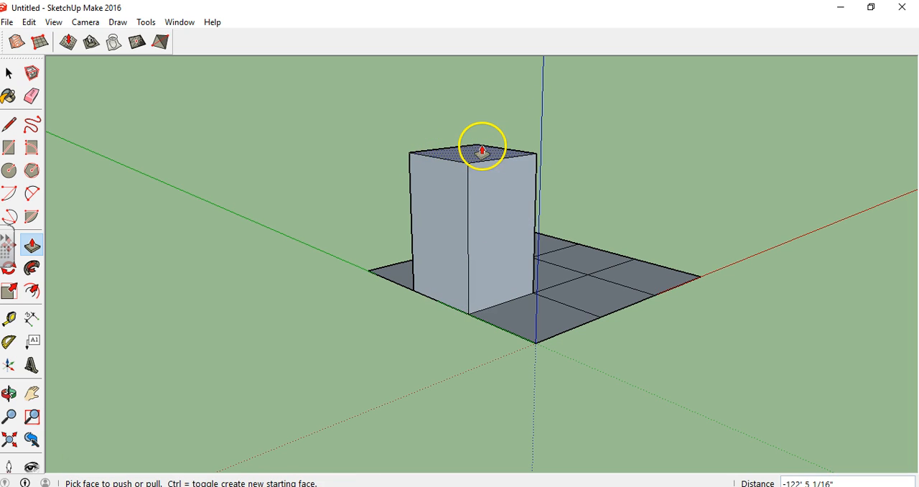
left_click_drag(482, 149, 528, 271)
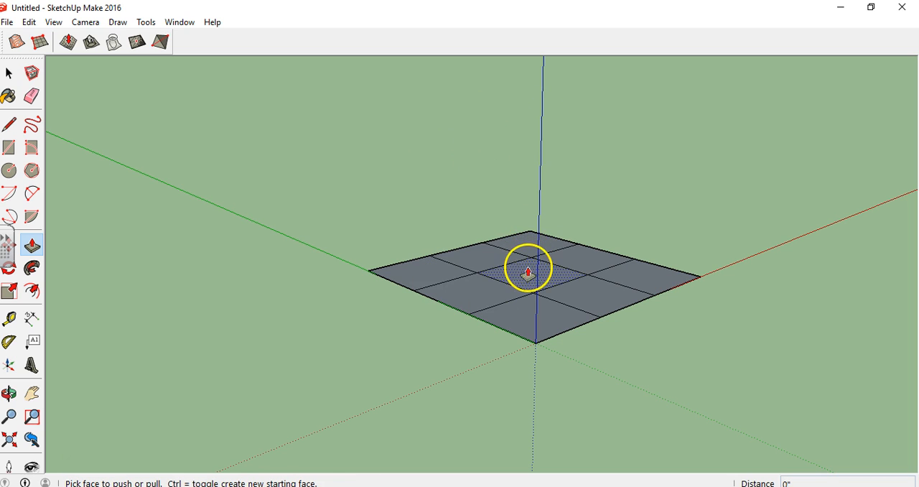
left_click_drag(528, 271, 516, 140)
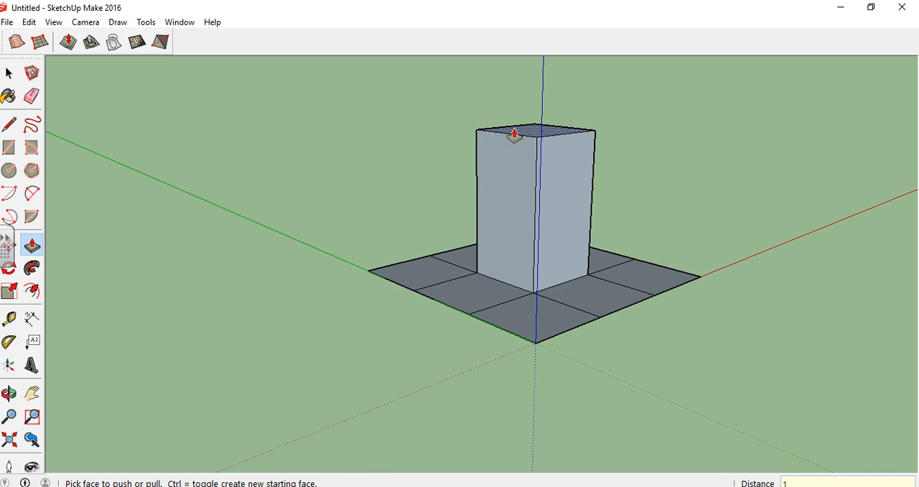
type("1.451")
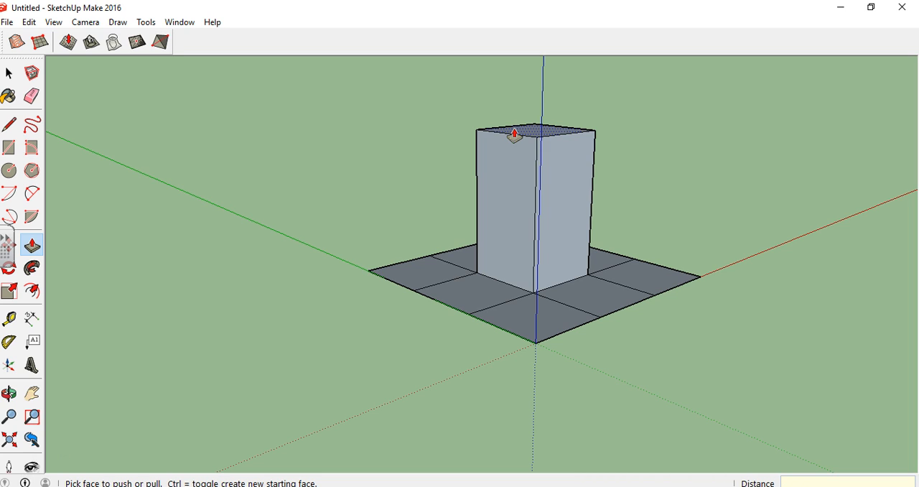
type("14")
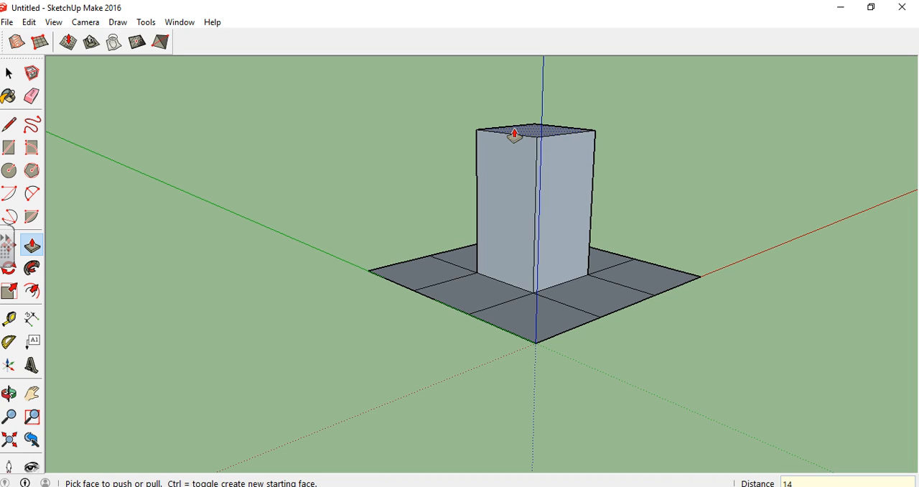
type("1451")
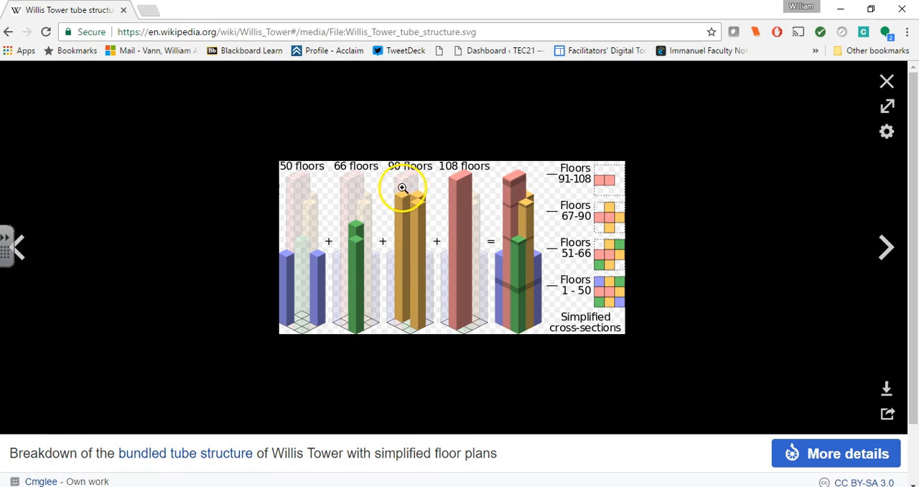
mouse_move(414, 265)
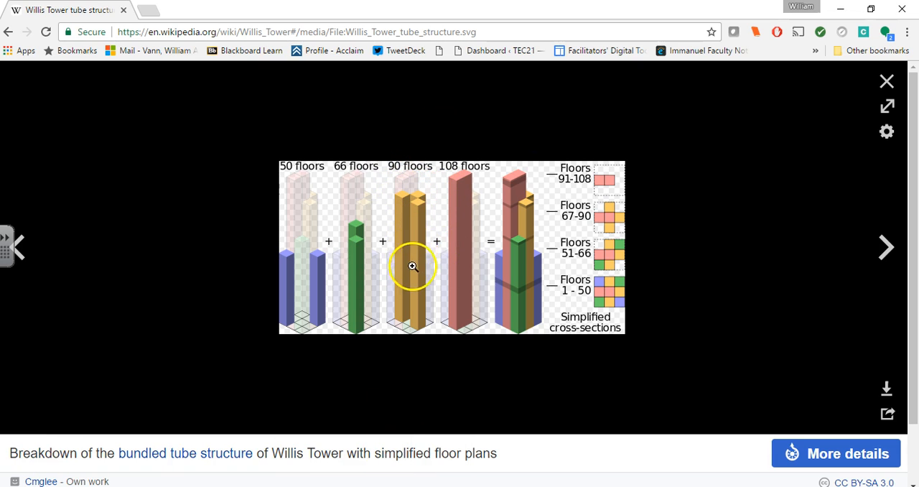
mouse_move(611, 208)
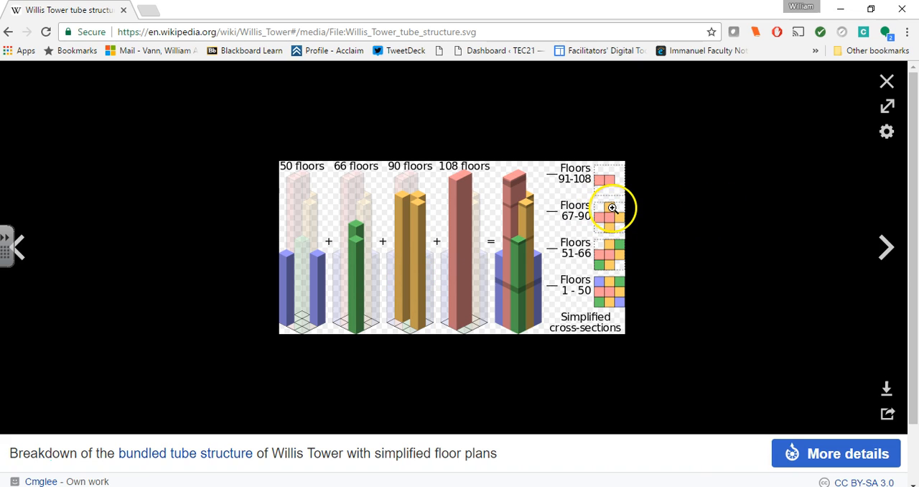
mouse_move(608, 230)
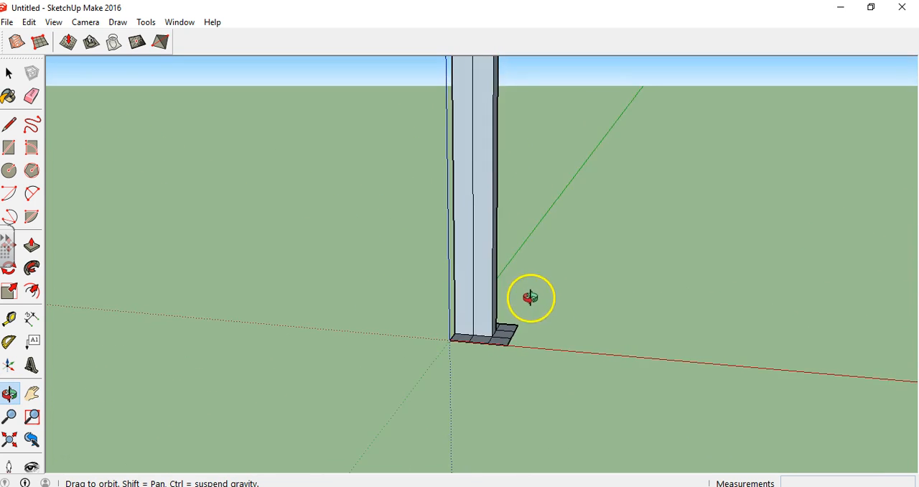
- Push/Pull two more base squares up into 1,125-foot tubes beside the tallest block
left_click_drag(531, 297, 502, 326)
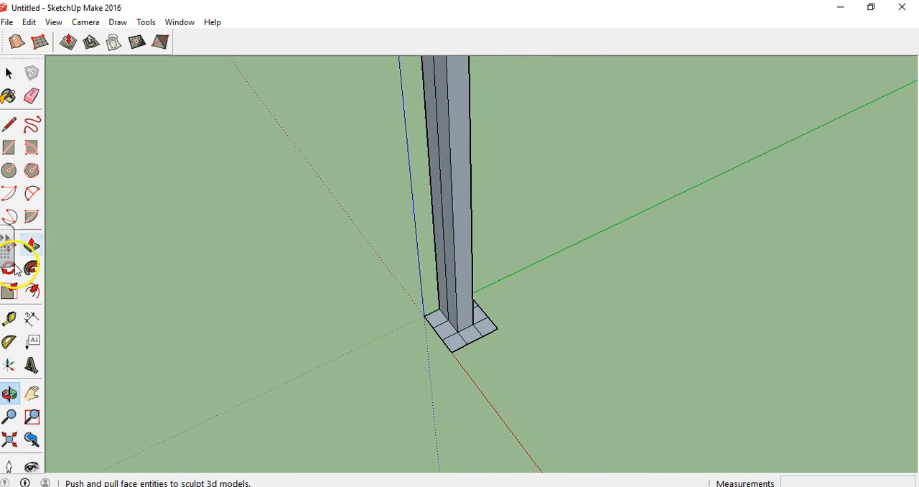
left_click(31, 244)
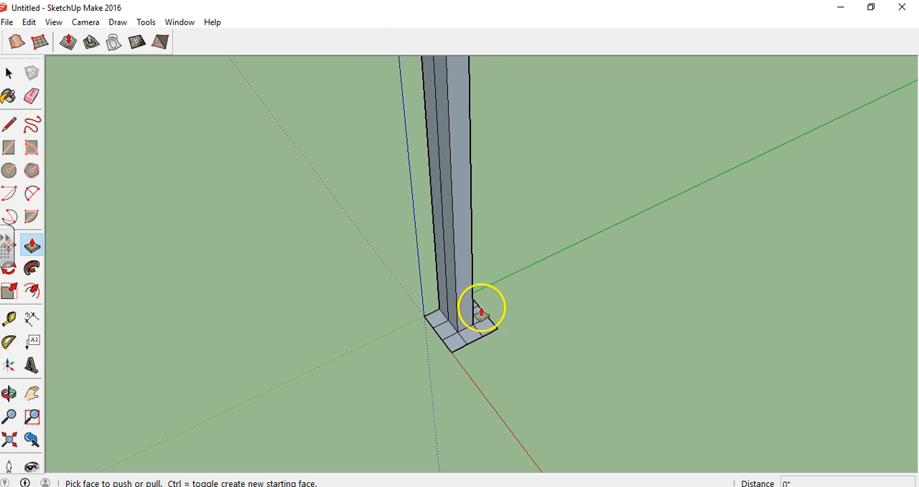
left_click_drag(481, 313, 488, 175)
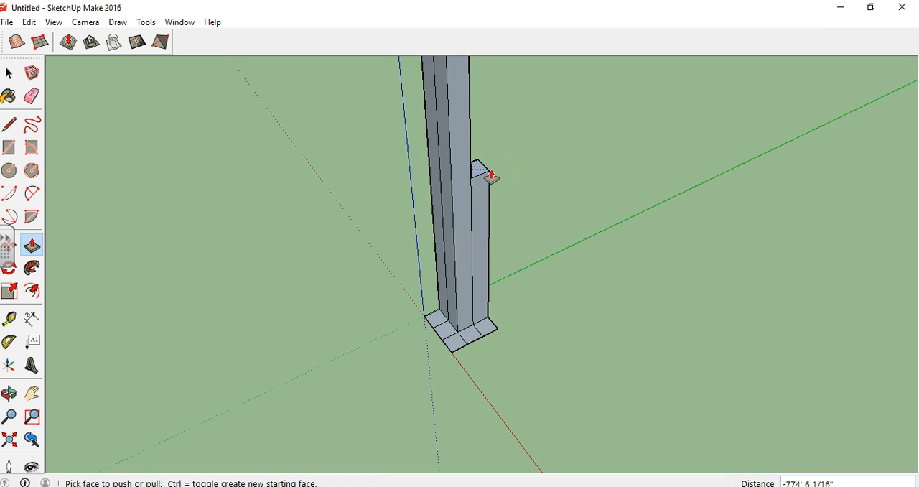
type("1125'")
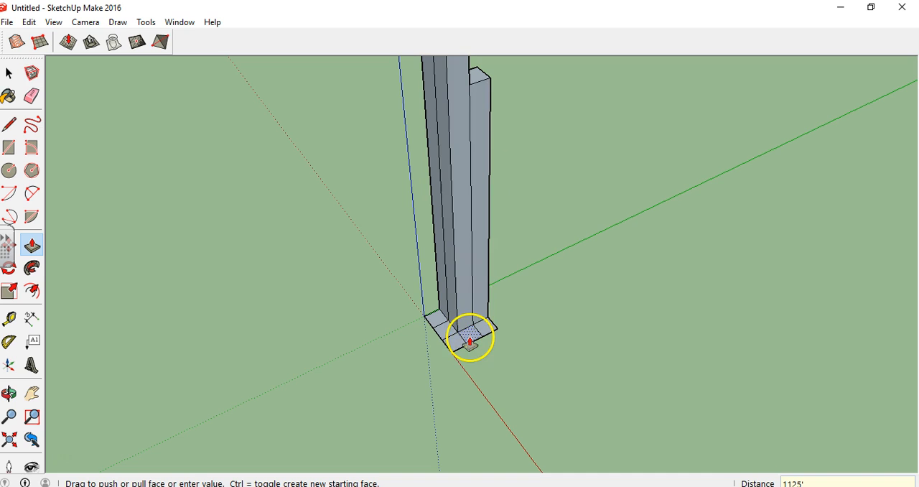
left_click_drag(471, 338, 482, 94)
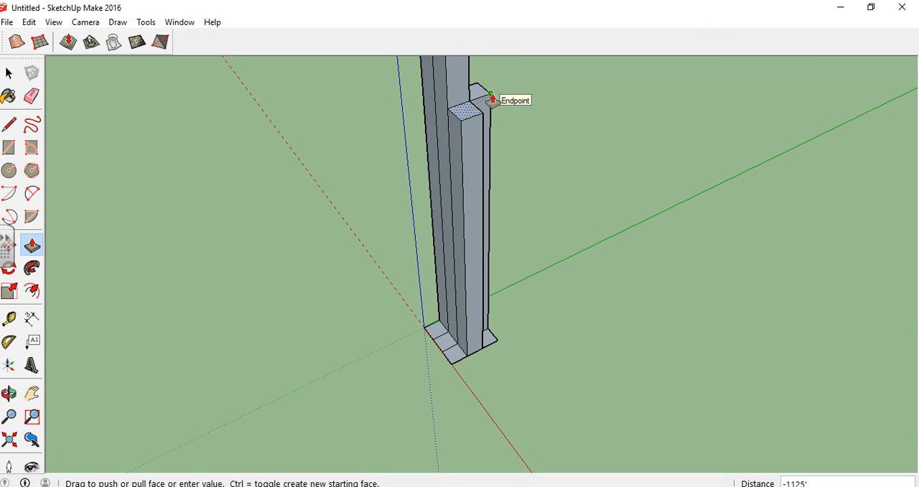
left_click_drag(490, 99, 481, 103)
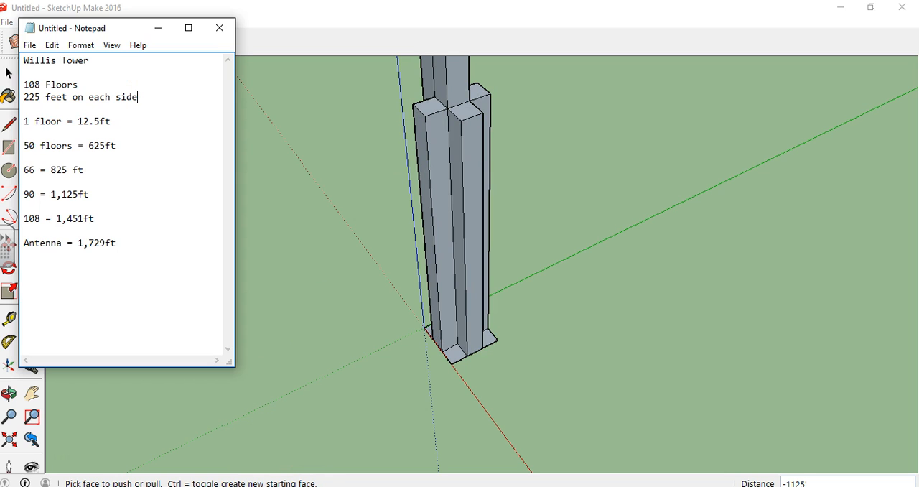
mouse_move(183, 388)
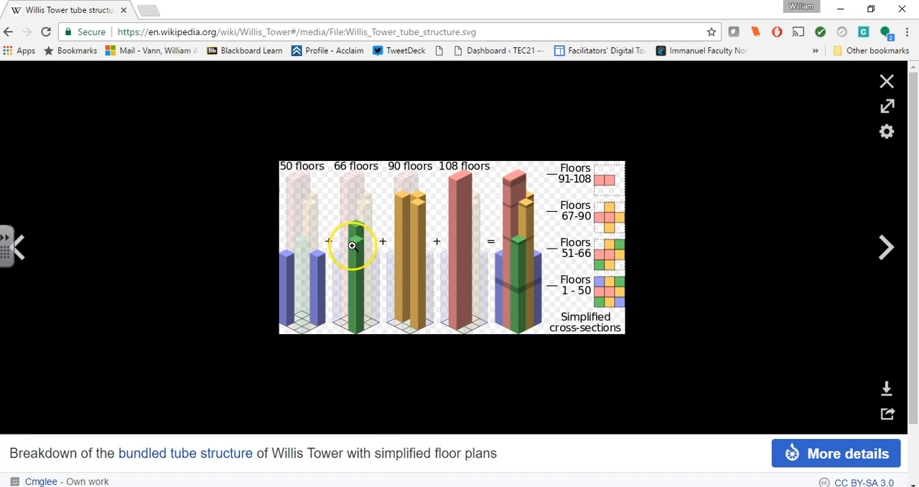
mouse_move(618, 239)
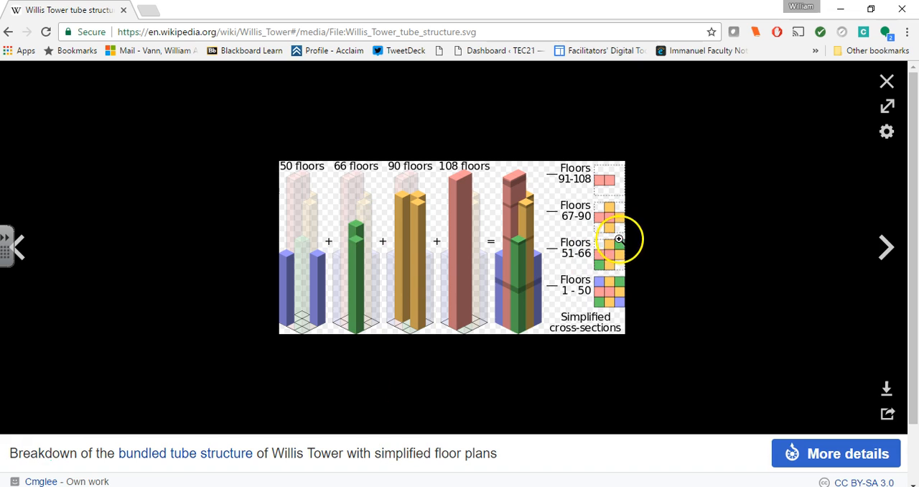
mouse_move(605, 261)
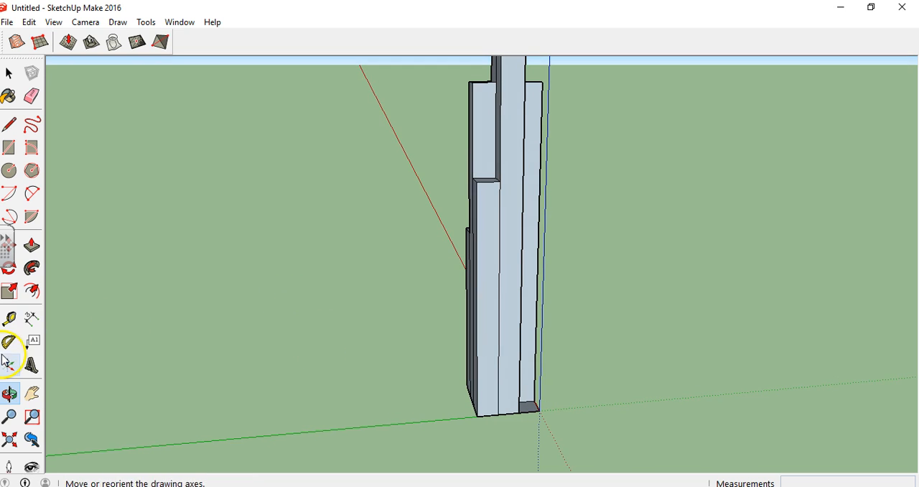
- Push/Pull another base square up into a 625-foot, 50-floor tube
left_click(9, 244)
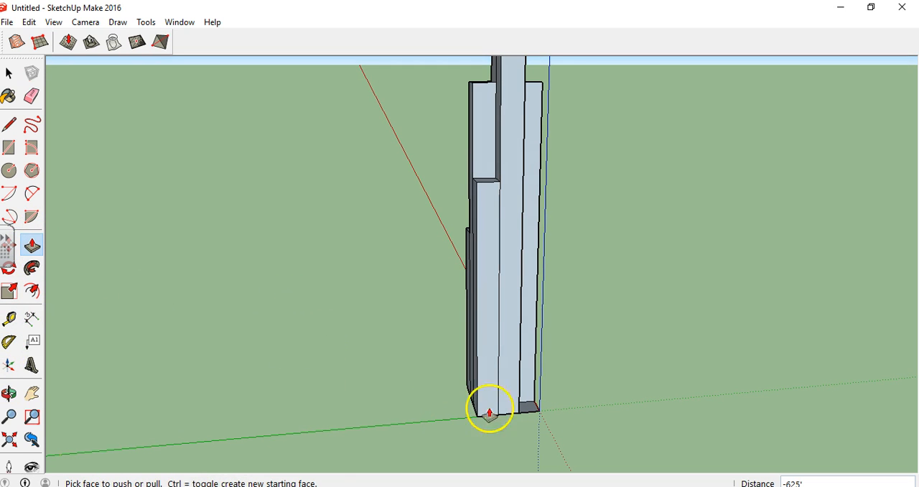
left_click_drag(491, 414, 532, 365)
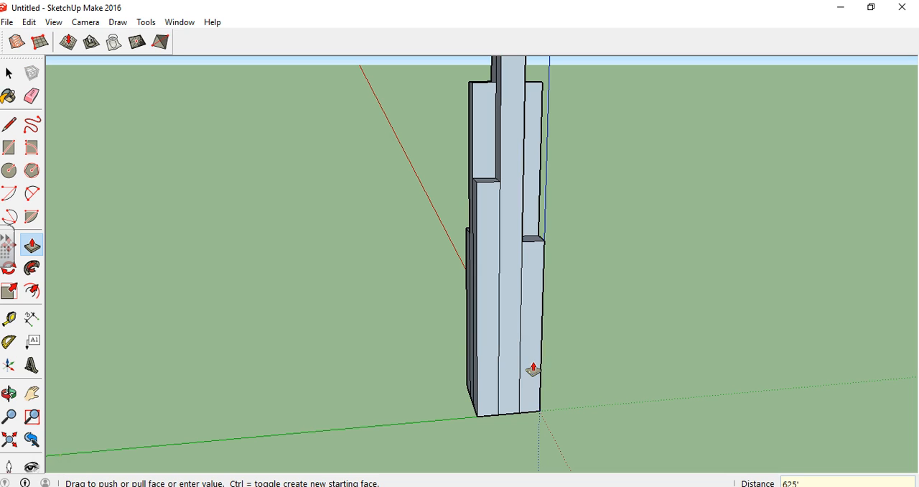
left_click(8, 417)
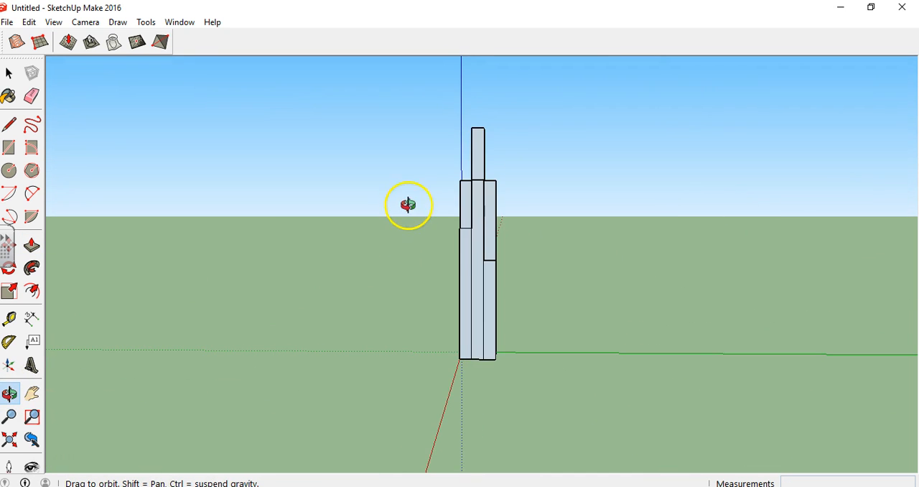
left_click_drag(407, 206, 609, 377)
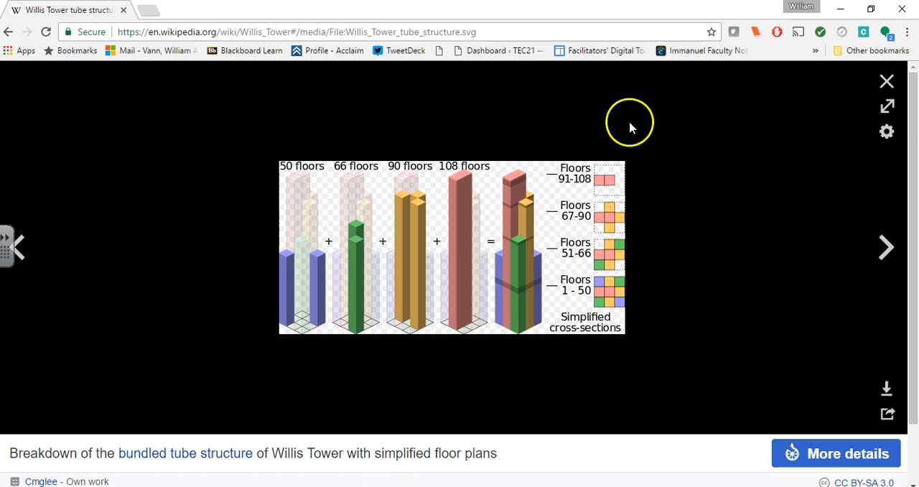
- Close the tube-structure diagram and scroll the article to the rooftop antenna photo
left_click(887, 81)
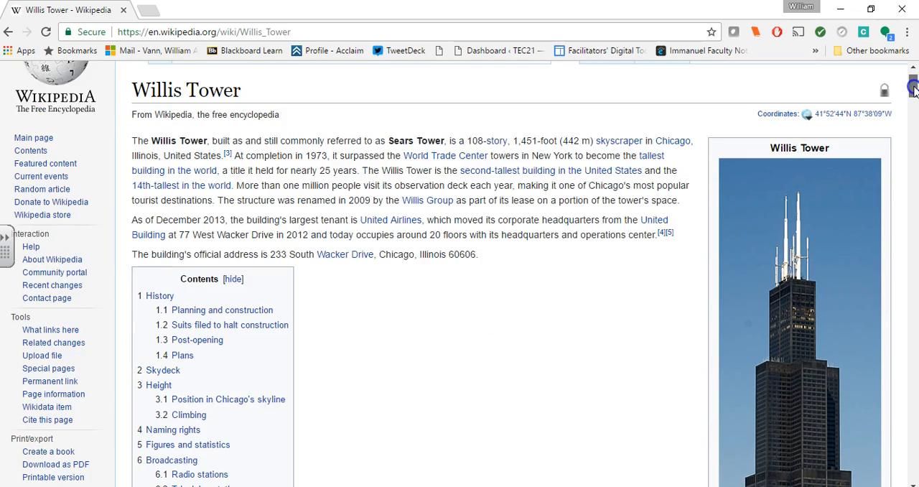
scroll("down", 3)
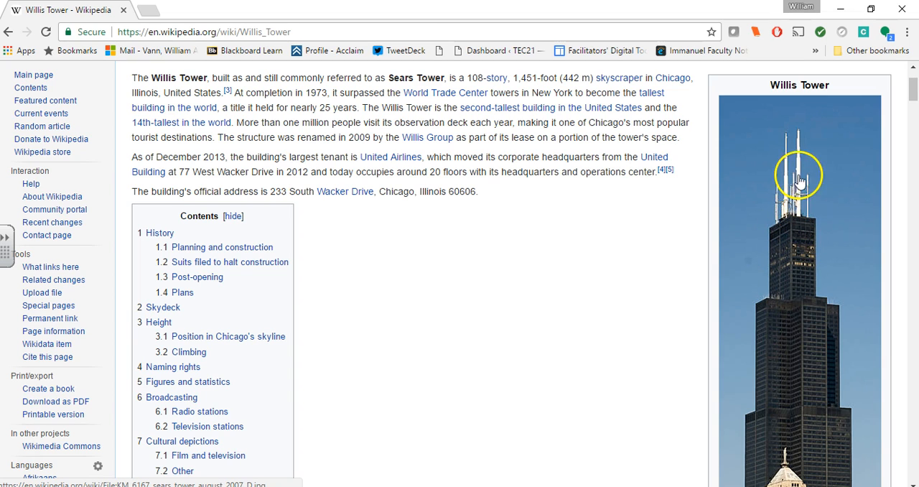
mouse_move(798, 135)
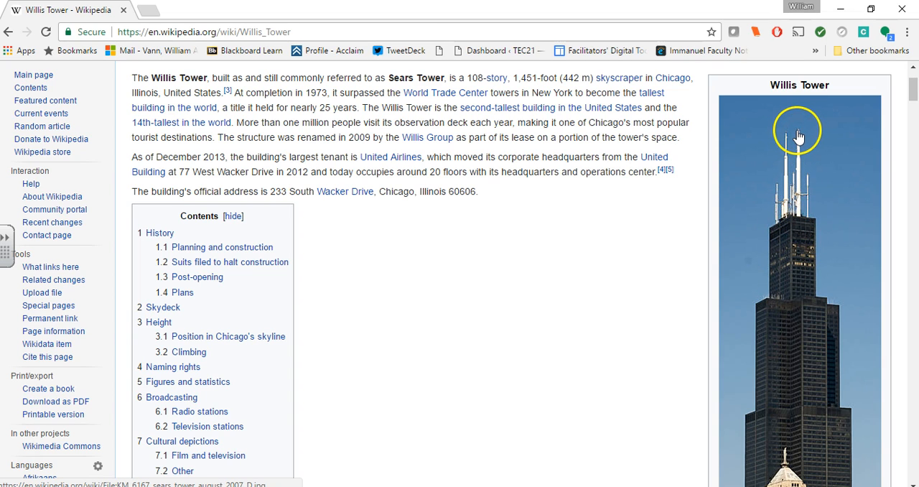
mouse_move(789, 147)
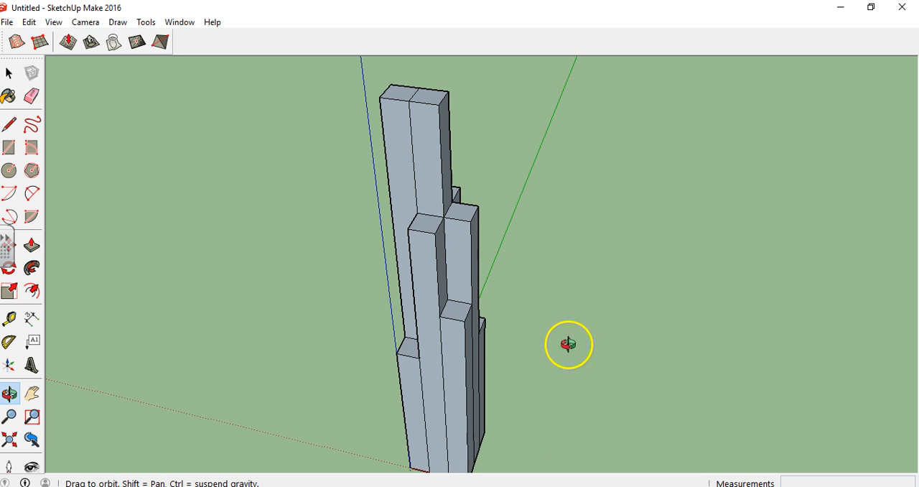
left_click_drag(567, 345, 83, 322)
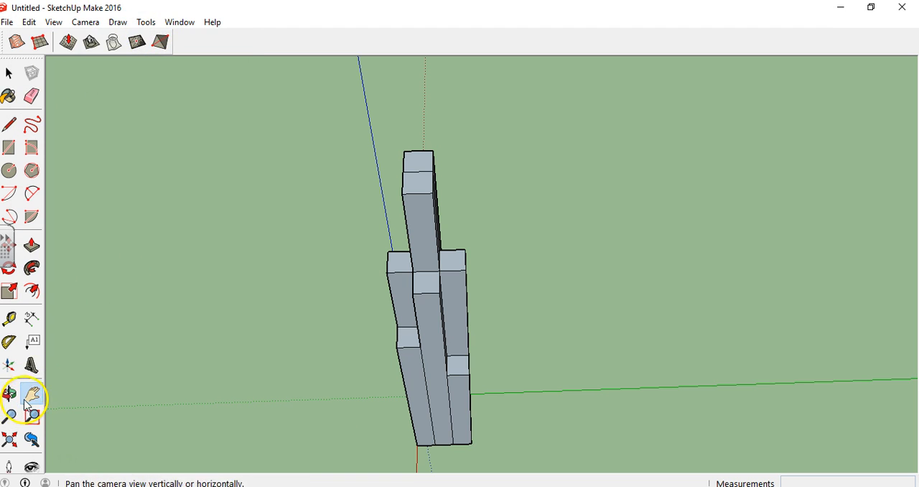
left_click(9, 417)
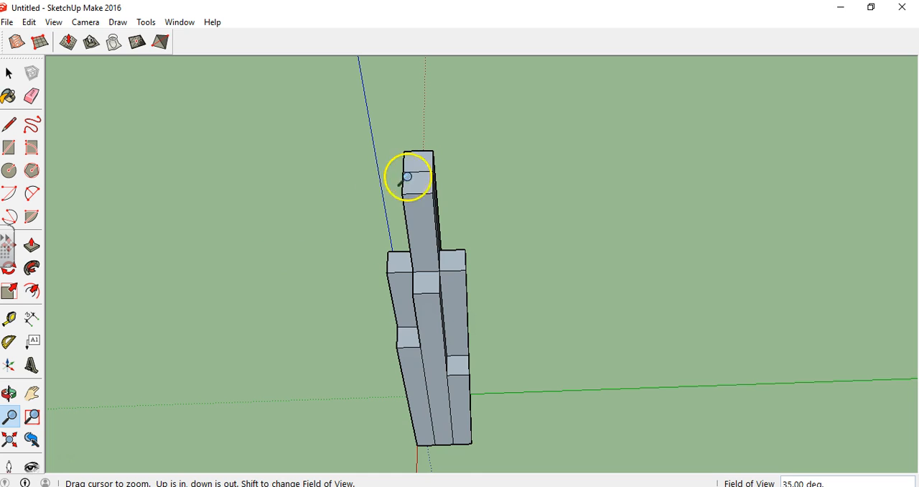
- Draw a guide line on the tallest roof, centre a small circle on its midpoint, and erase the line
left_click_drag(407, 177, 52, 387)
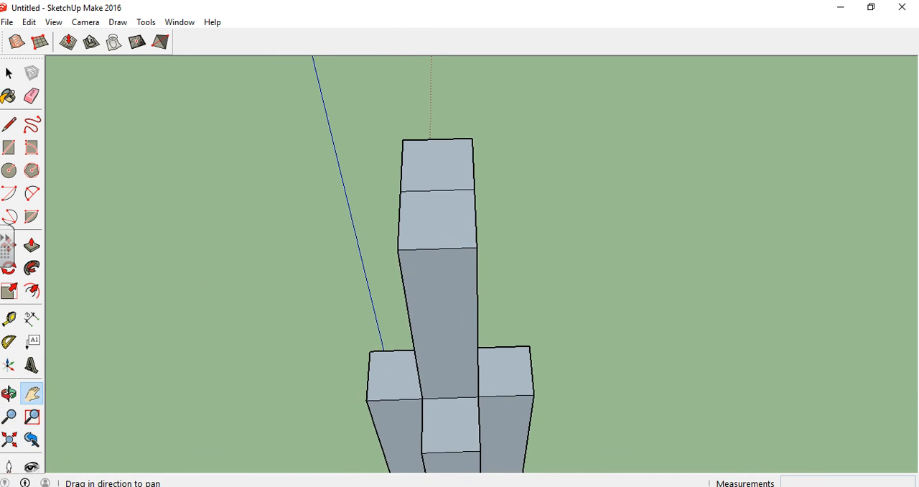
left_click(8, 124)
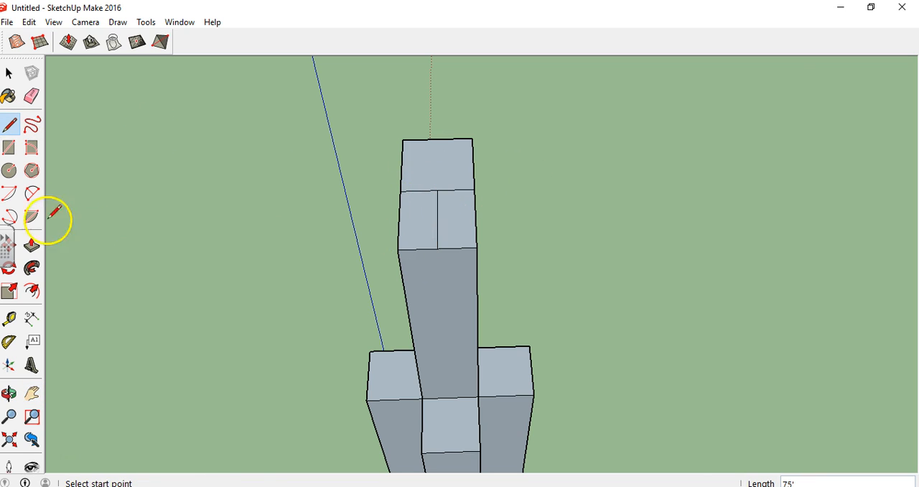
left_click(9, 170)
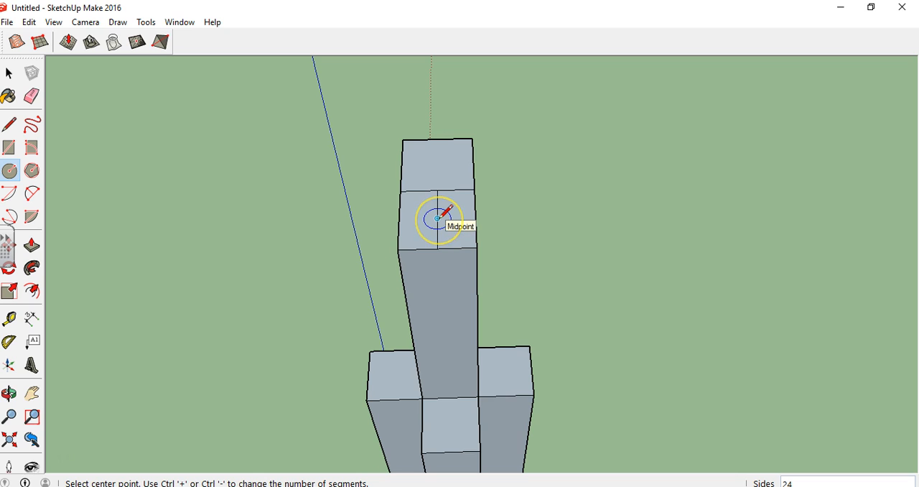
left_click(436, 219)
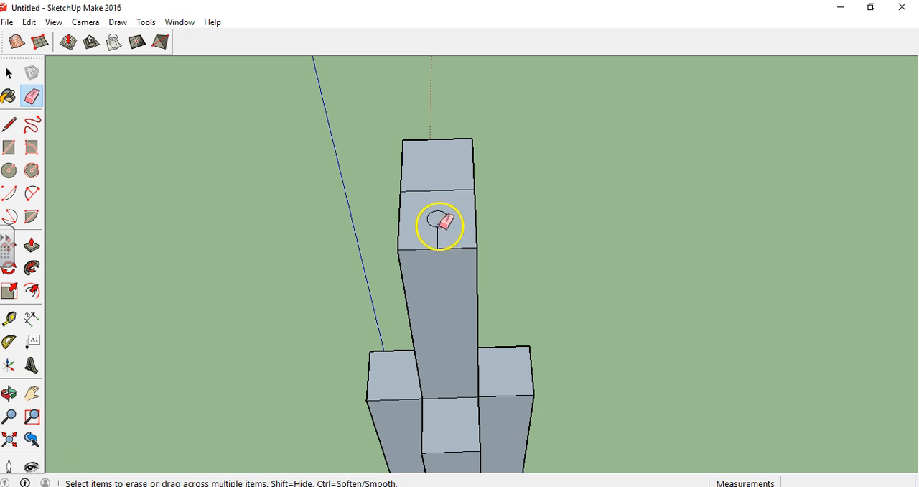
left_click(32, 244)
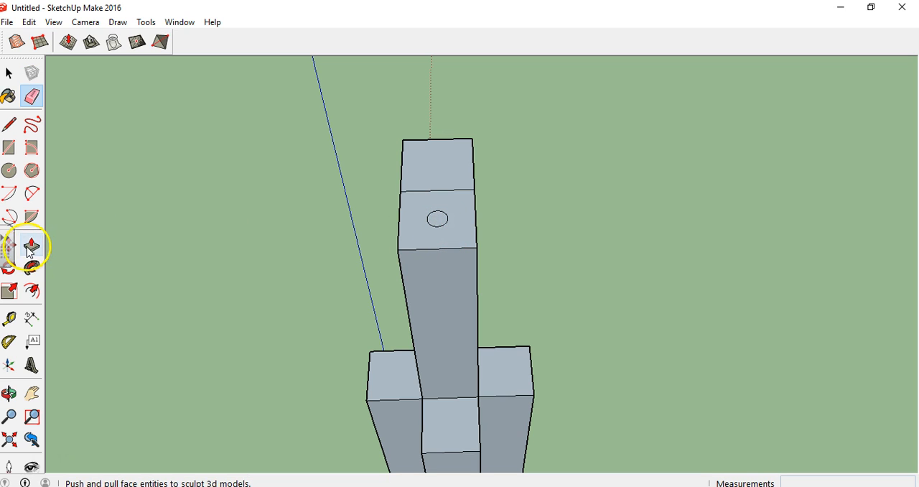
- Push/Pull the roof circle up 278 feet into a cylindrical antenna and inspect the tower
left_click_drag(436, 218, 433, 104)
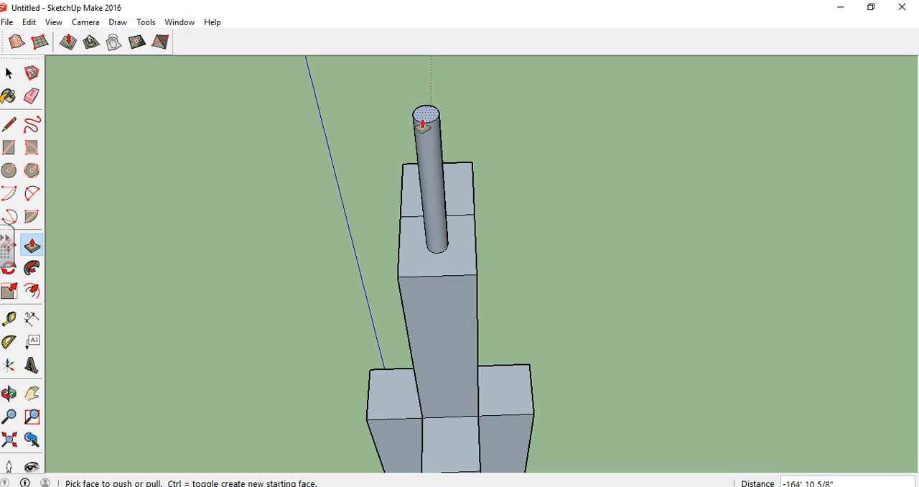
type("278")
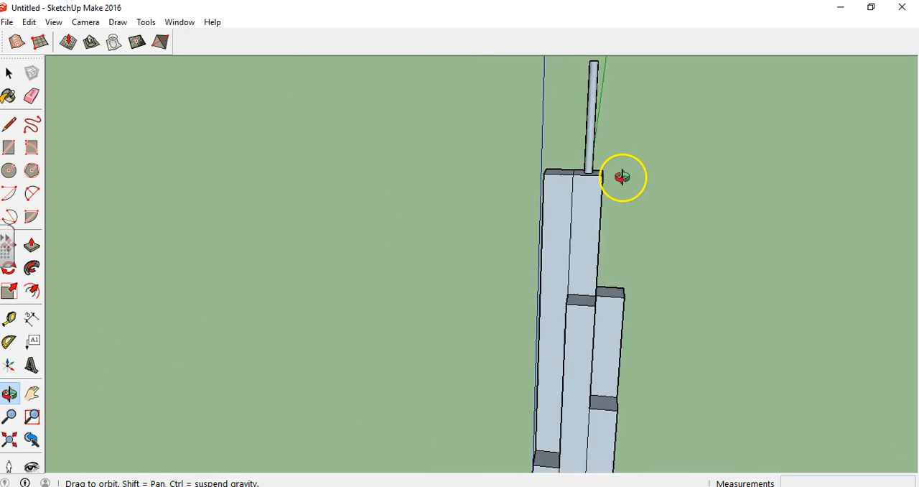
left_click_drag(621, 176, 718, 272)
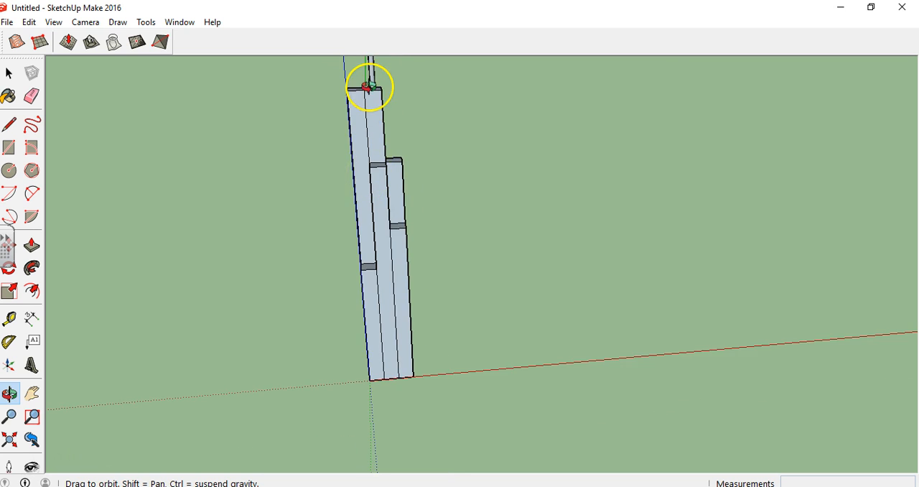
left_click_drag(370, 86, 318, 129)
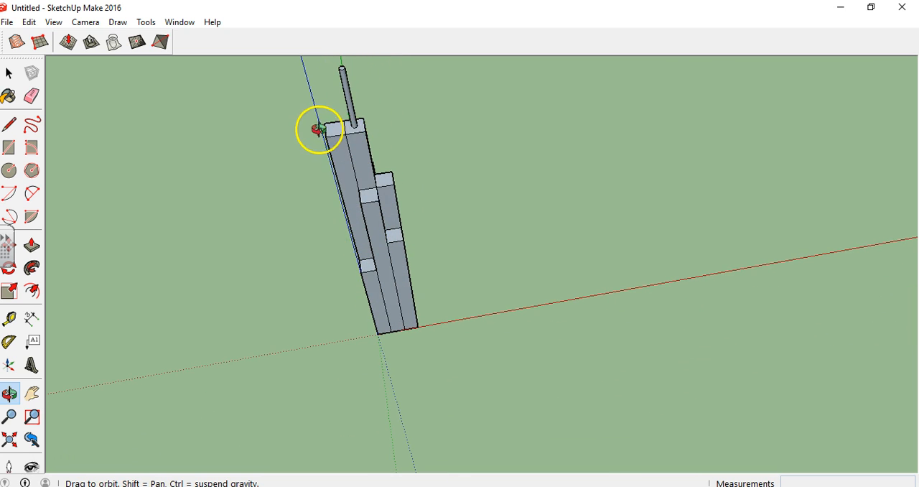